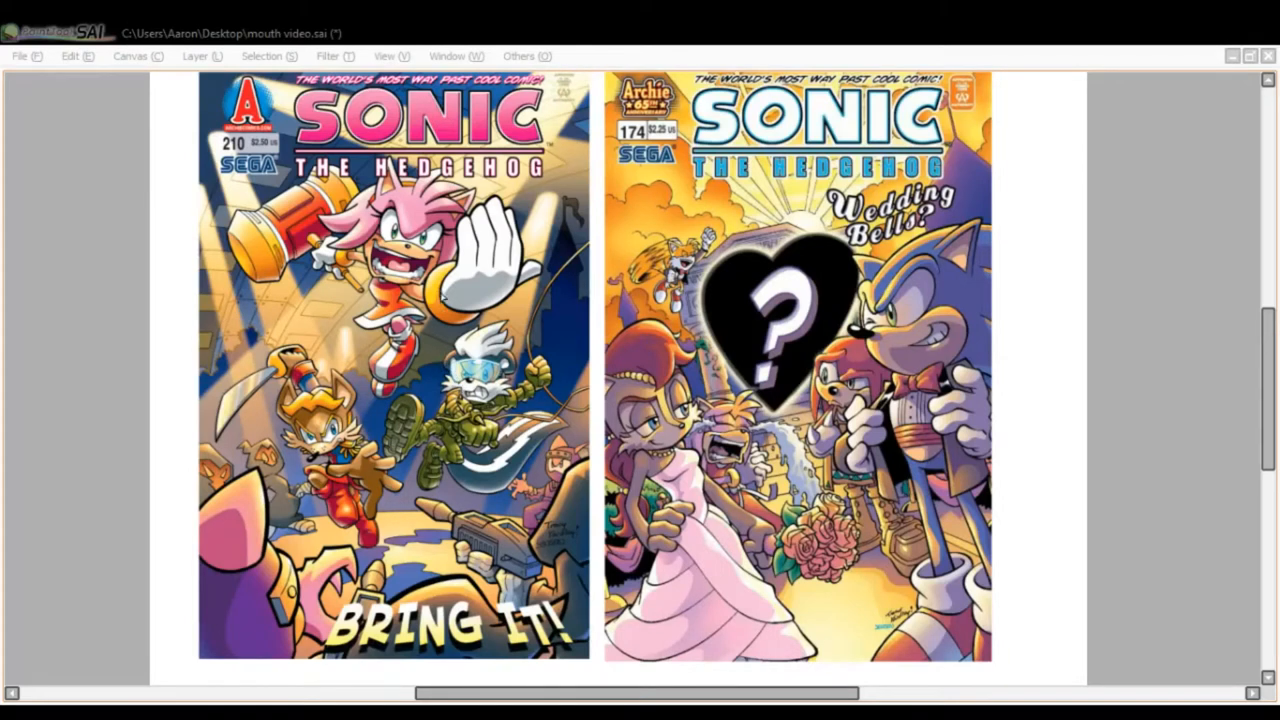
{"action": "mouse_move", "coordinate": [148, 386]}
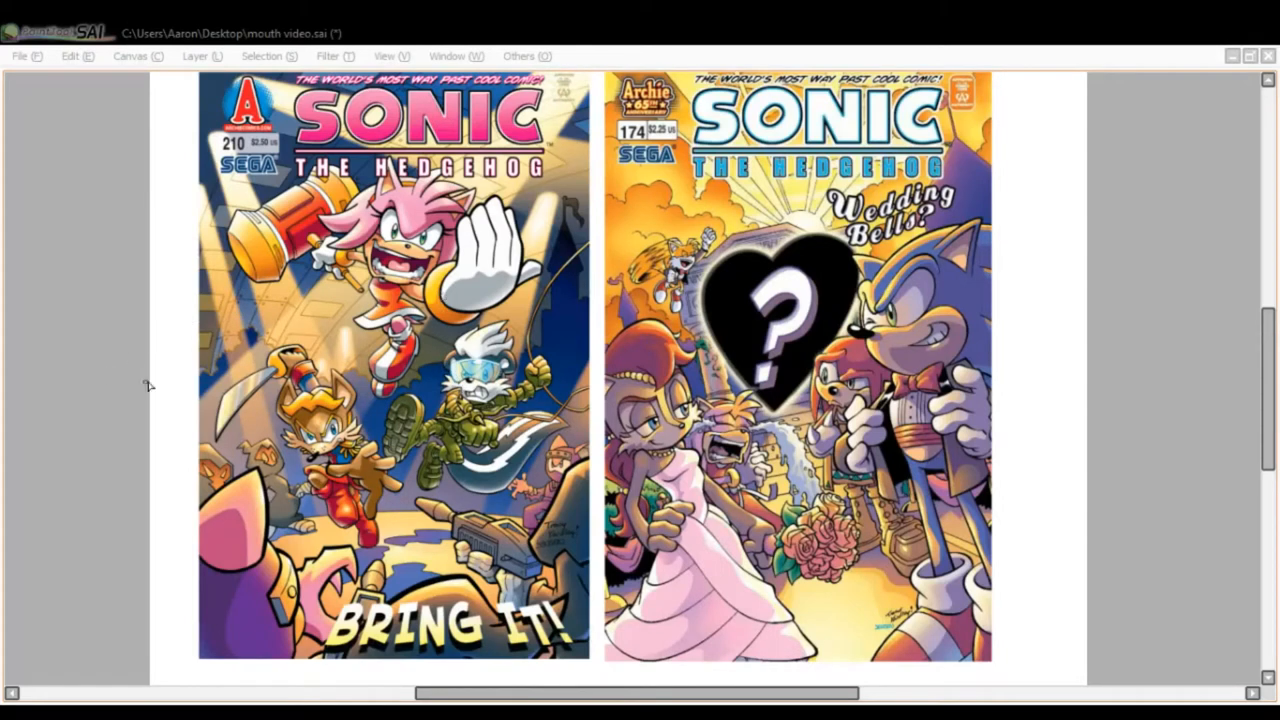
{"action": "mouse_move", "coordinate": [141, 400]}
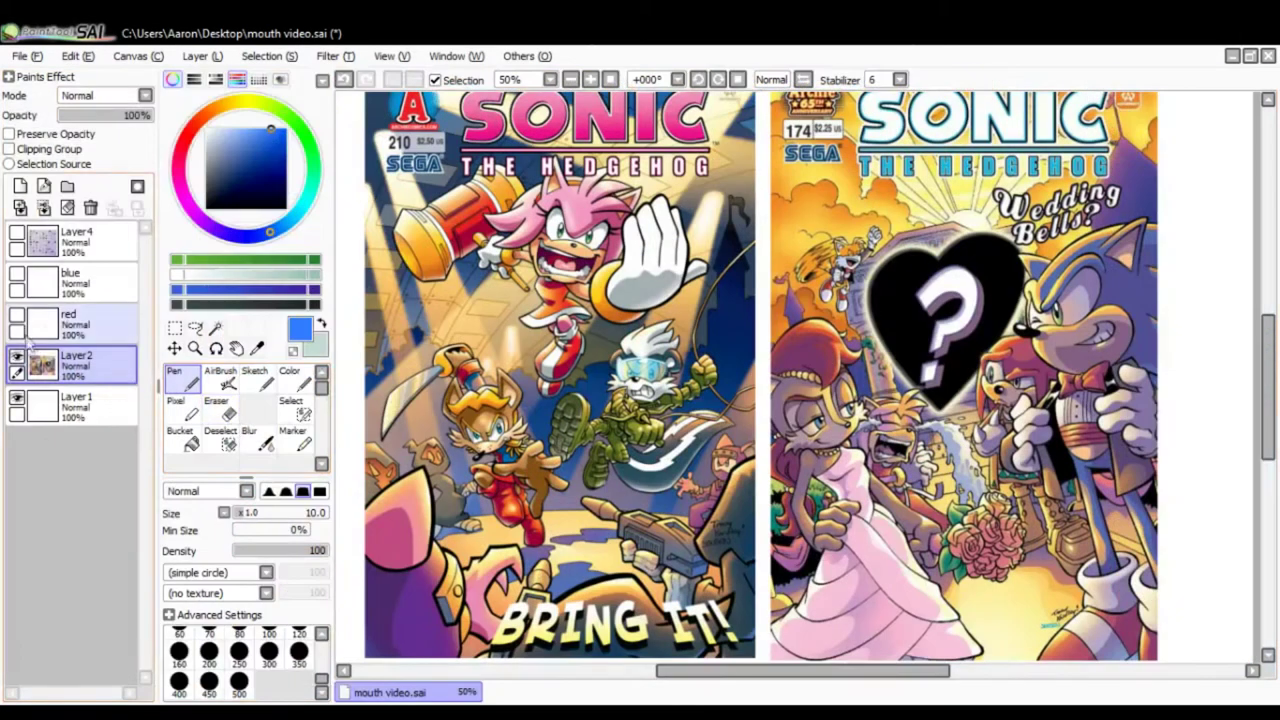
Make the red head-construction circles visible over both faded Sonic covers.
{"action": "left_click", "coordinate": [100, 115]}
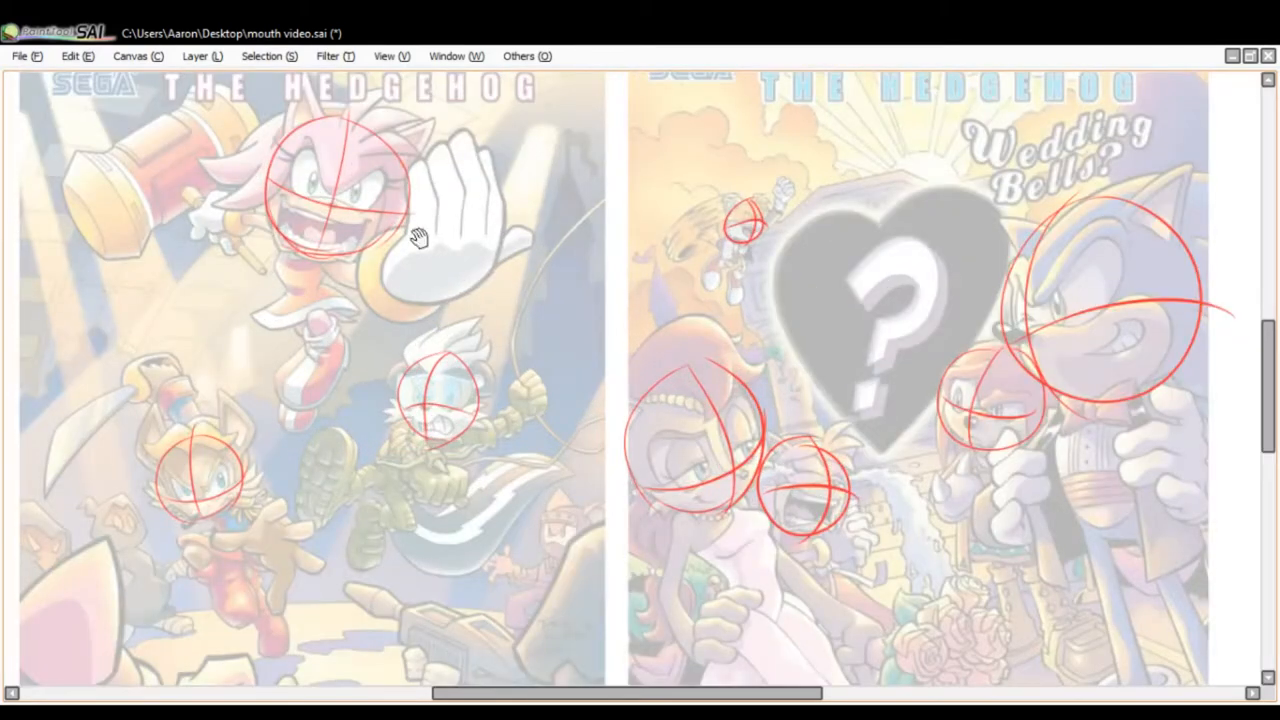
Zoom the canvas onto Amy's construction circle and open mouth on the left cover.
{"action": "scroll", "scroll_direction": "up", "scroll_amount": 3}
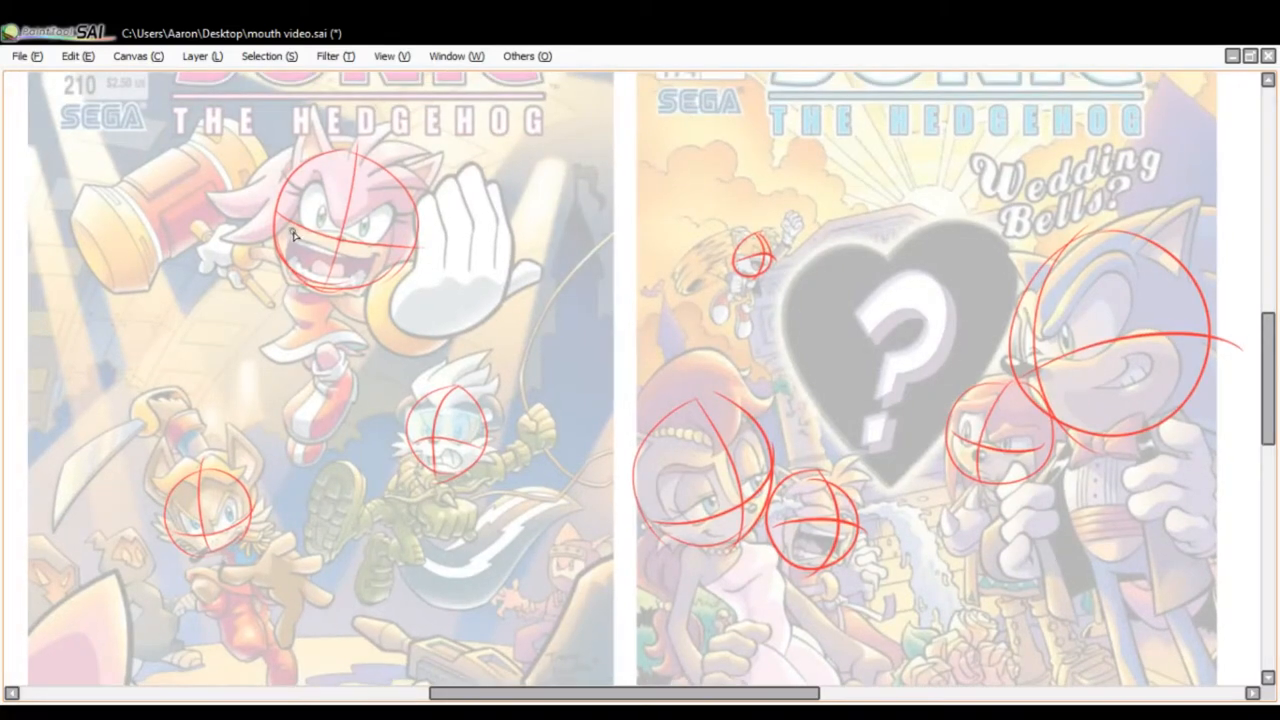
{"action": "mouse_move", "coordinate": [495, 387]}
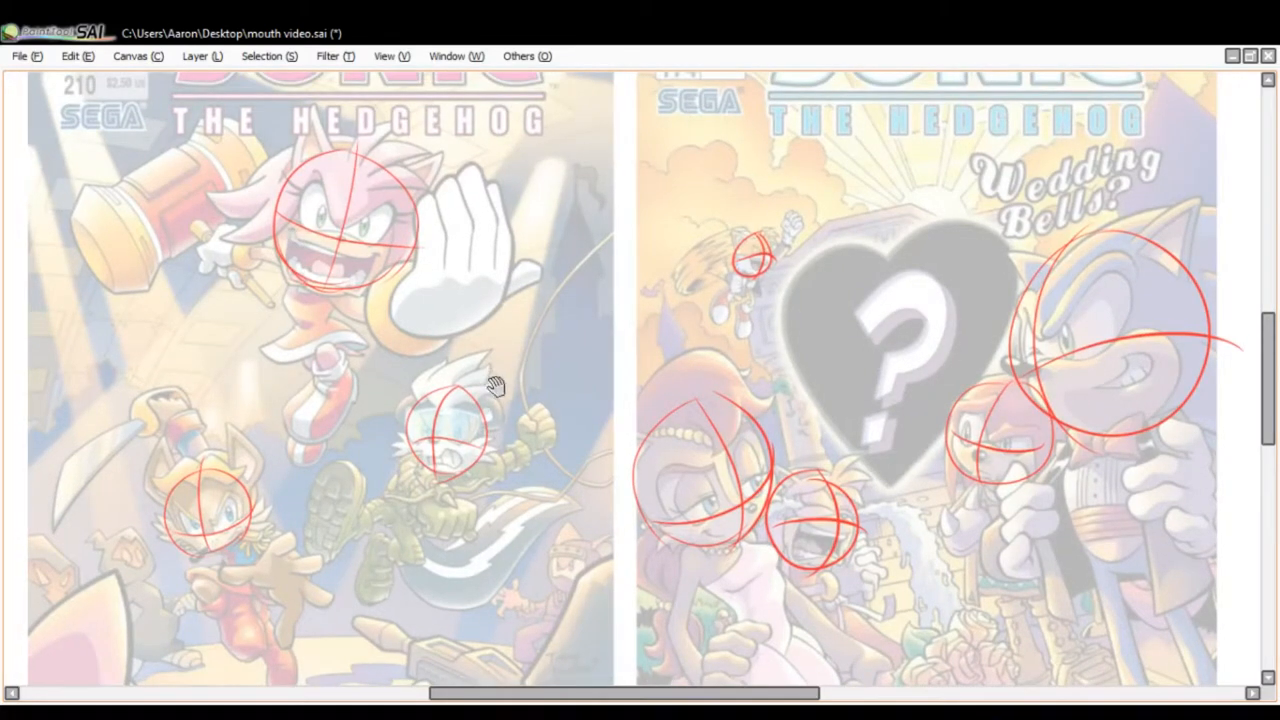
{"action": "scroll", "scroll_direction": "down", "scroll_amount": 3}
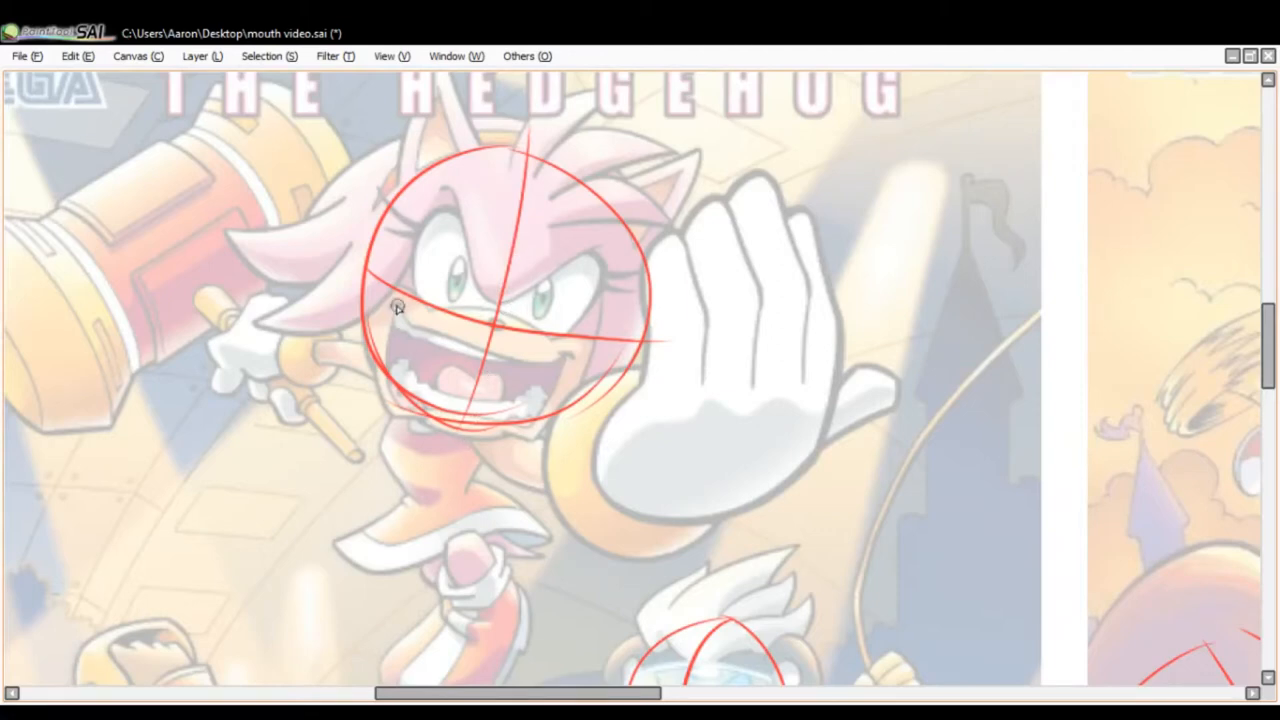
{"action": "mouse_move", "coordinate": [585, 370]}
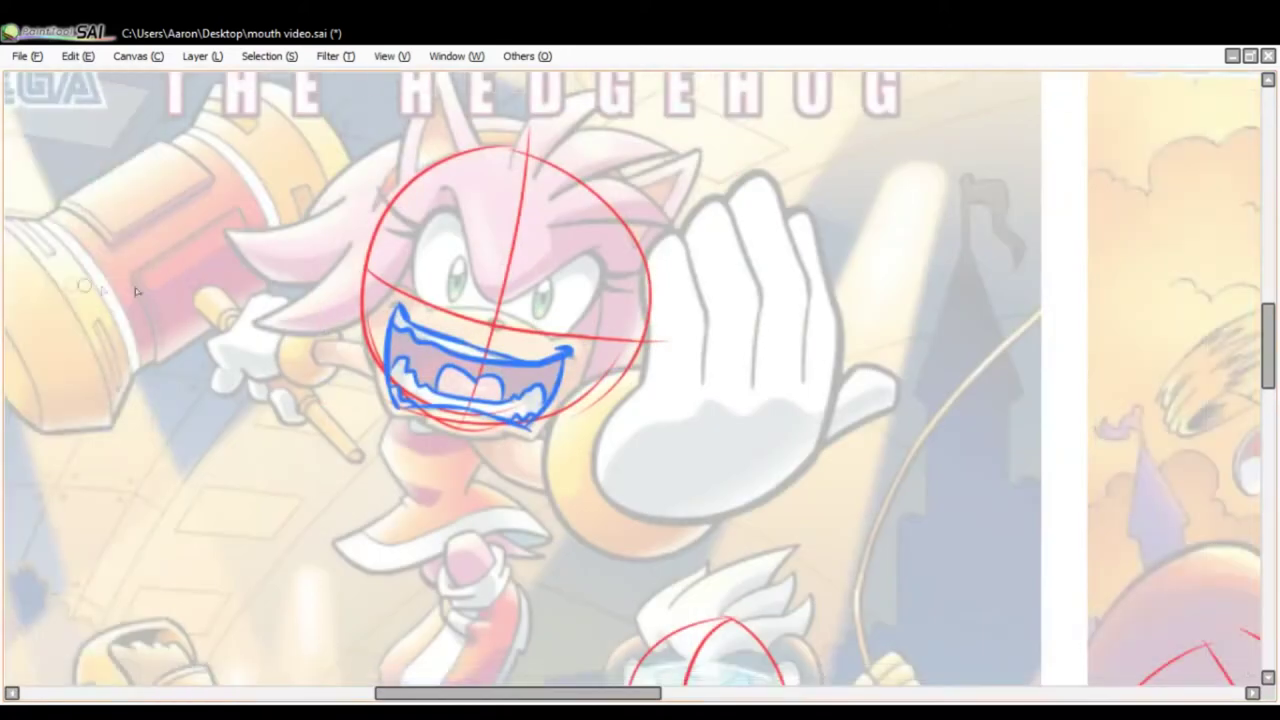
{"action": "mouse_move", "coordinate": [408, 290]}
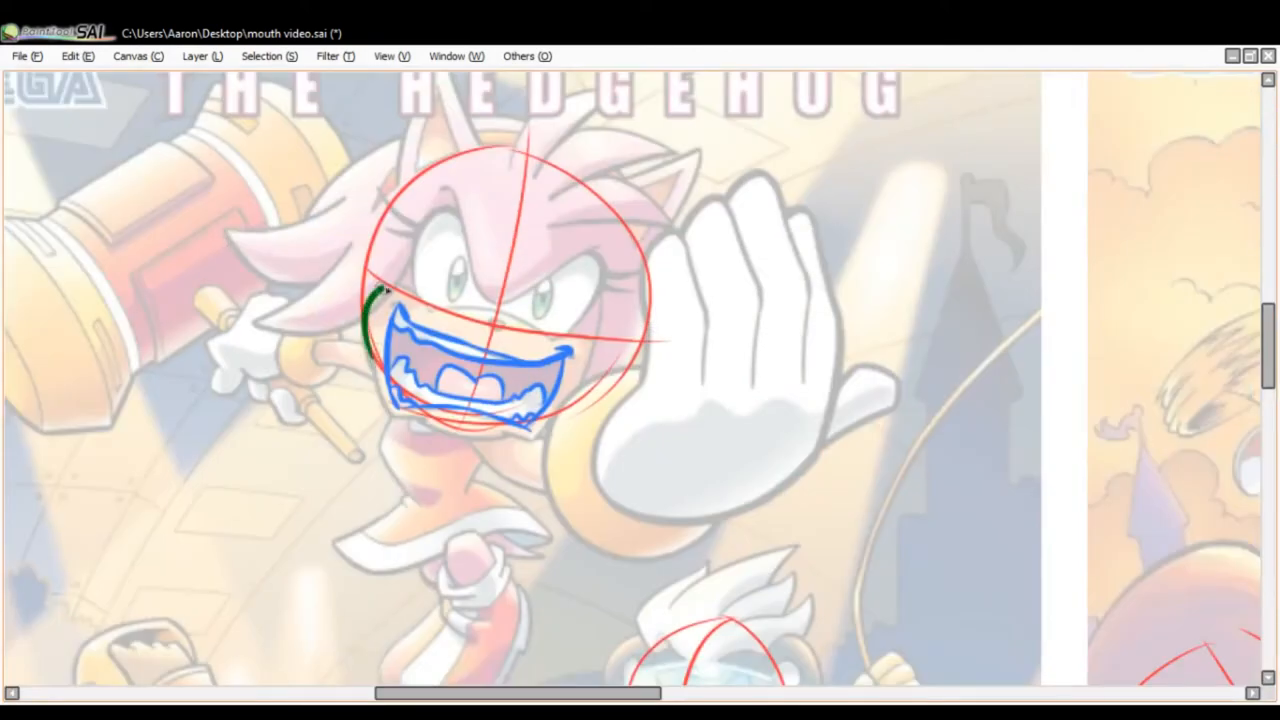
{"action": "left_click_drag", "start_coordinate": [375, 315], "coordinate": [500, 300]}
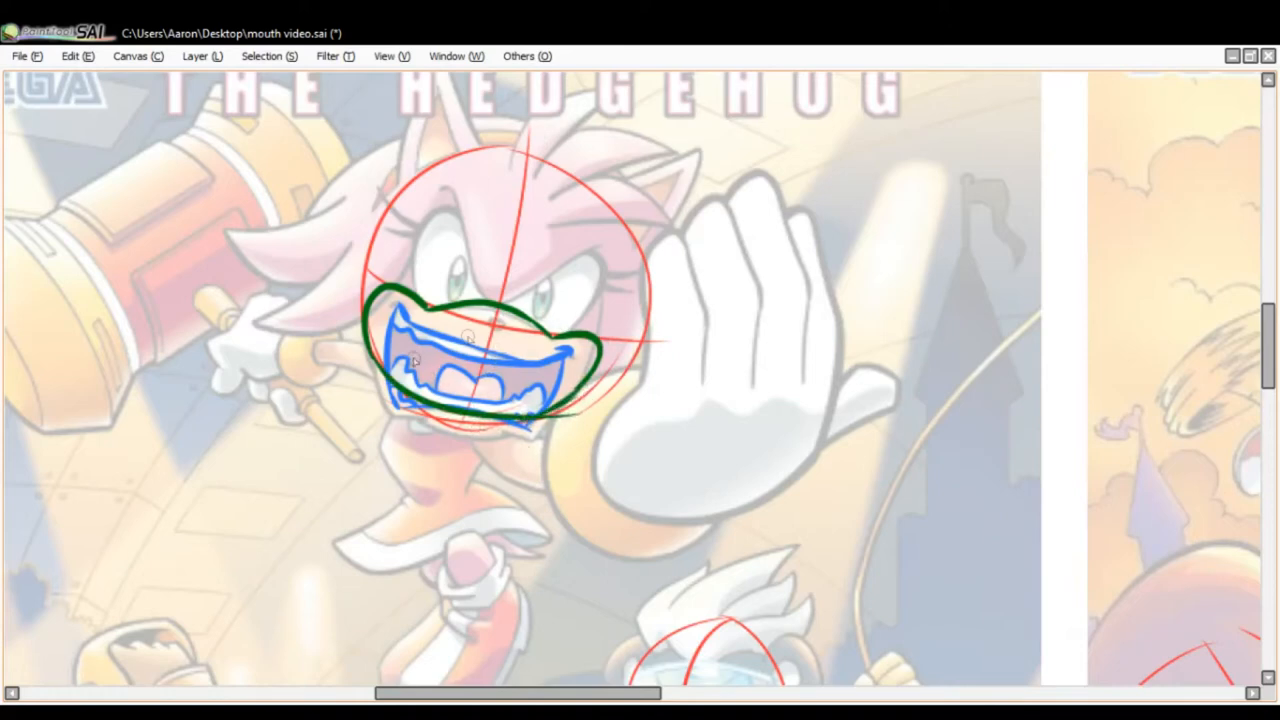
{"action": "left_click_drag", "start_coordinate": [415, 360], "coordinate": [378, 415]}
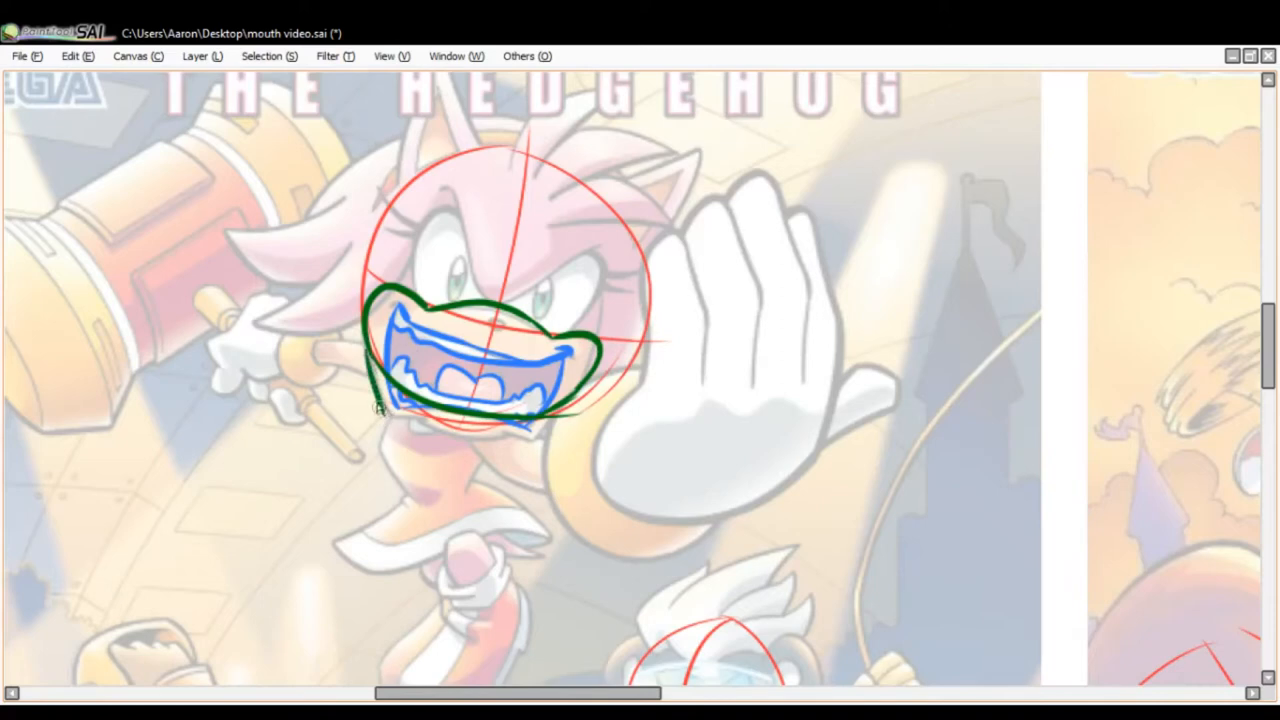
{"action": "left_click_drag", "start_coordinate": [378, 408], "coordinate": [510, 430]}
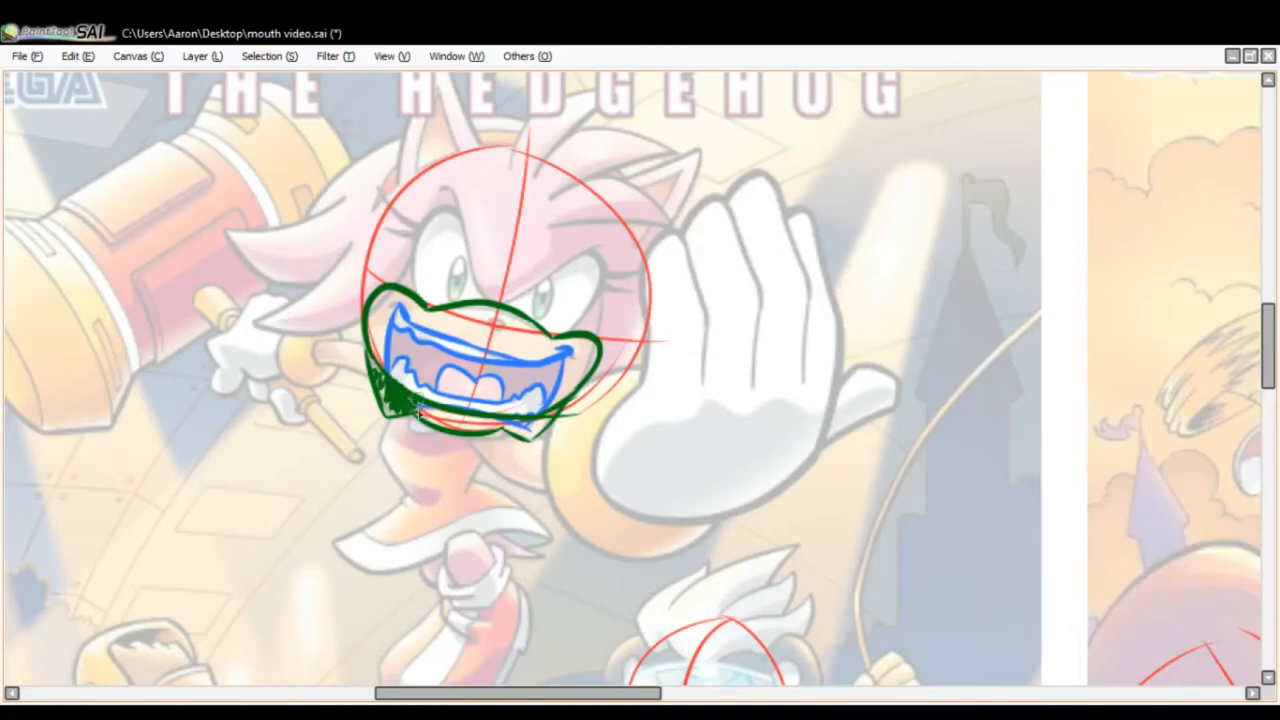
{"action": "left_click_drag", "start_coordinate": [400, 410], "coordinate": [510, 425]}
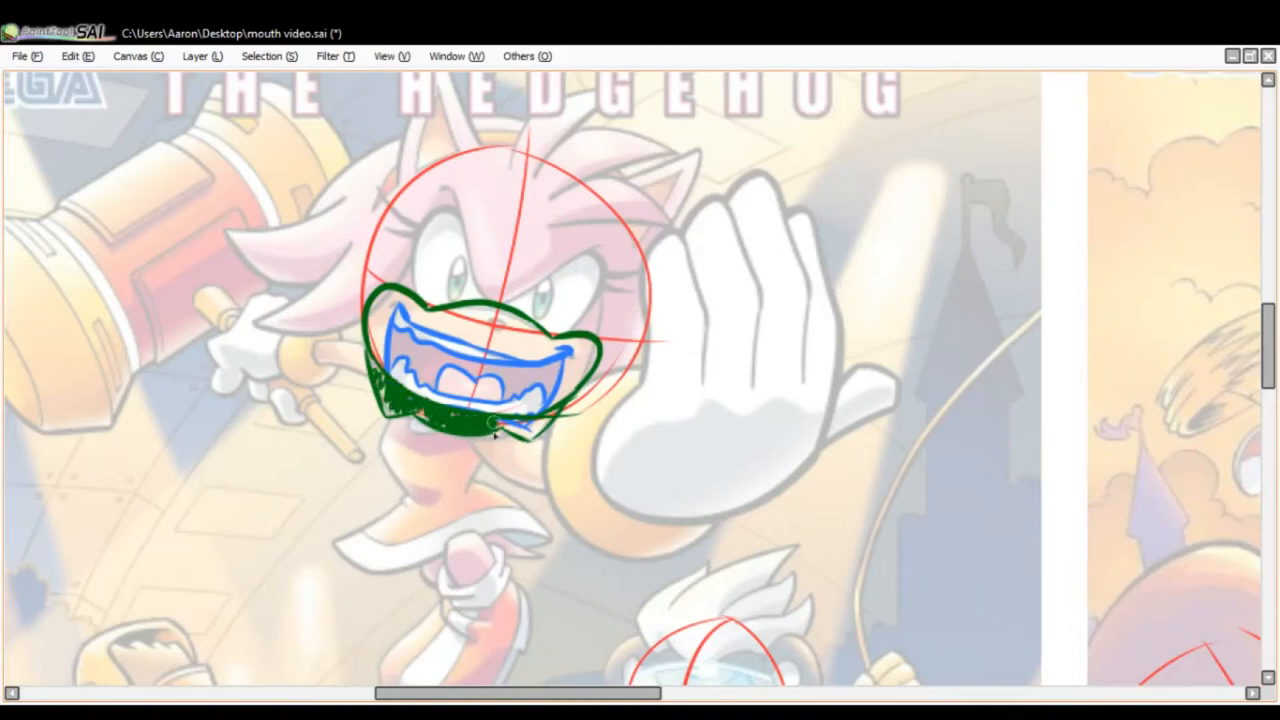
{"action": "left_click_drag", "start_coordinate": [495, 425], "coordinate": [545, 420]}
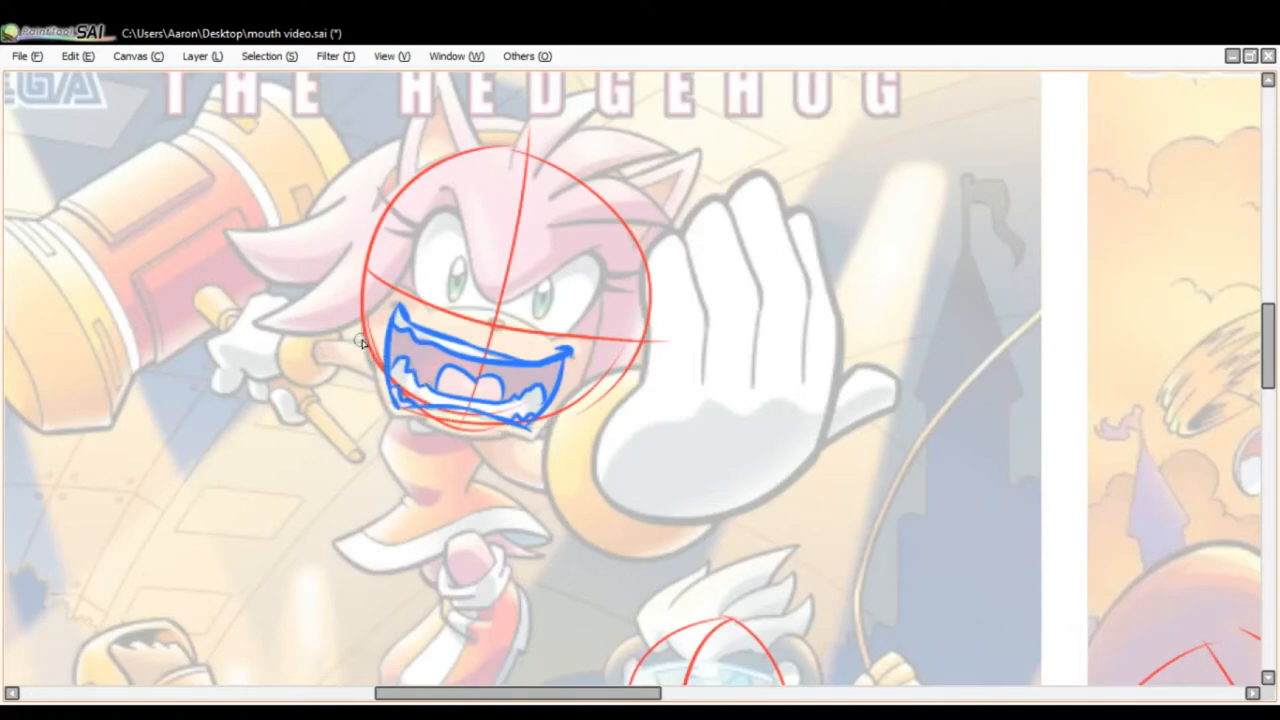
Draw green cheek and jaw lines below and around Amy's blue mouth.
{"action": "left_click_drag", "start_coordinate": [362, 340], "coordinate": [440, 408]}
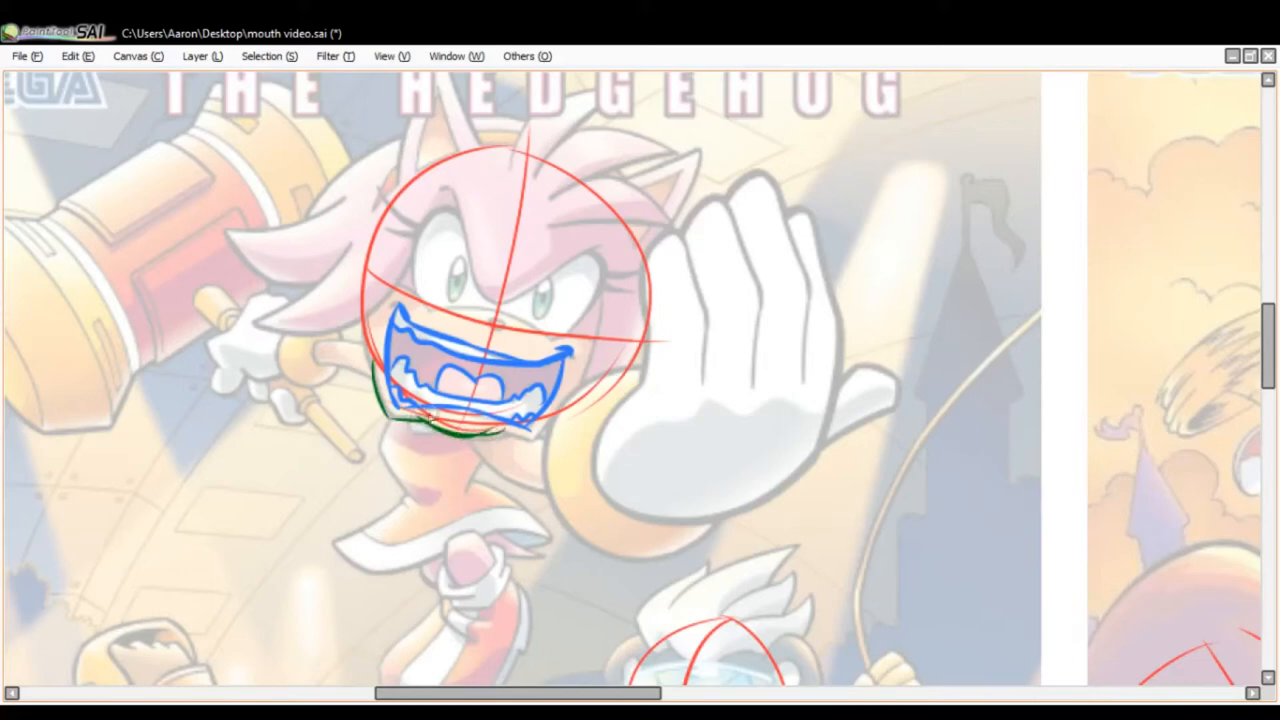
{"action": "left_click_drag", "start_coordinate": [400, 425], "coordinate": [480, 420]}
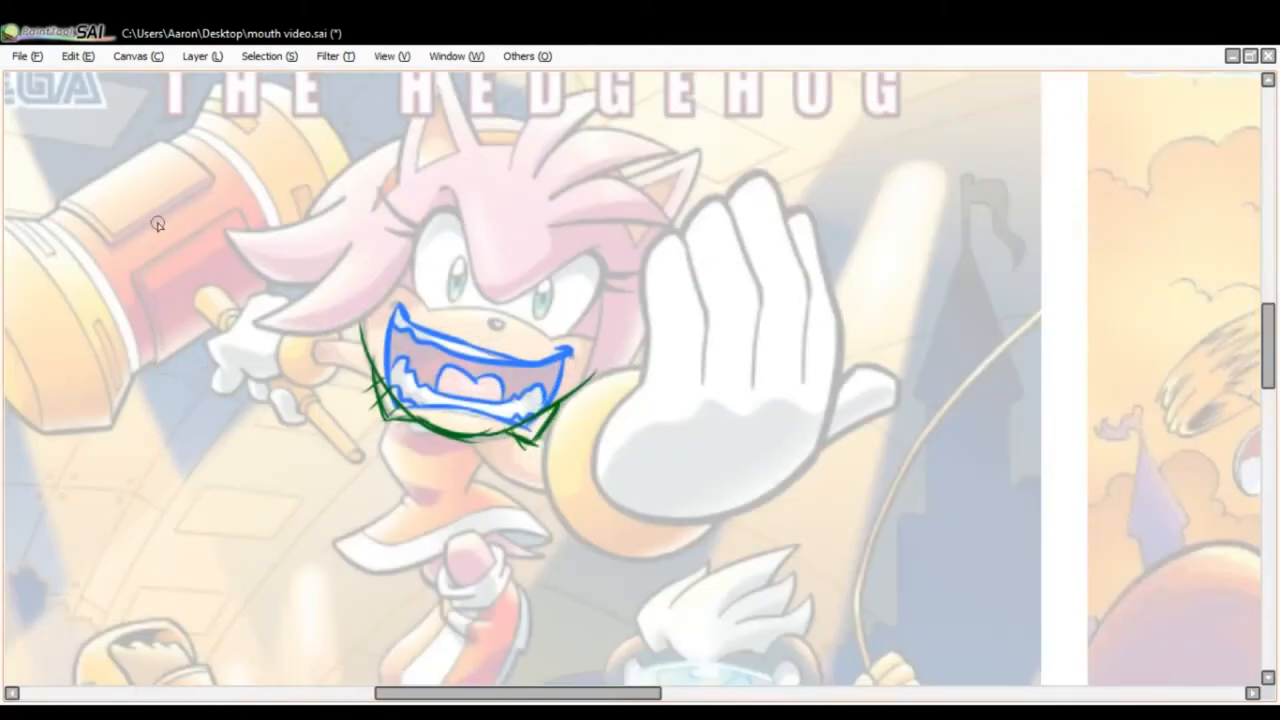
{"action": "mouse_move", "coordinate": [355, 325]}
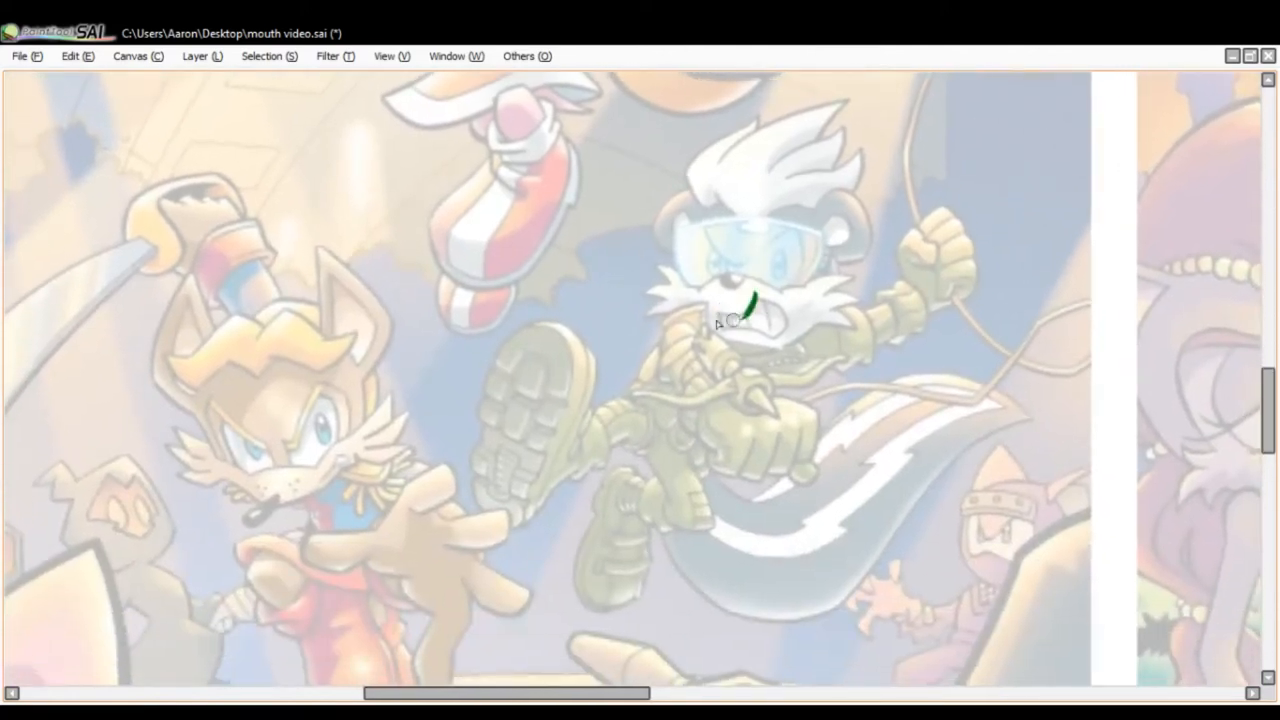
{"action": "mouse_move", "coordinate": [330, 473]}
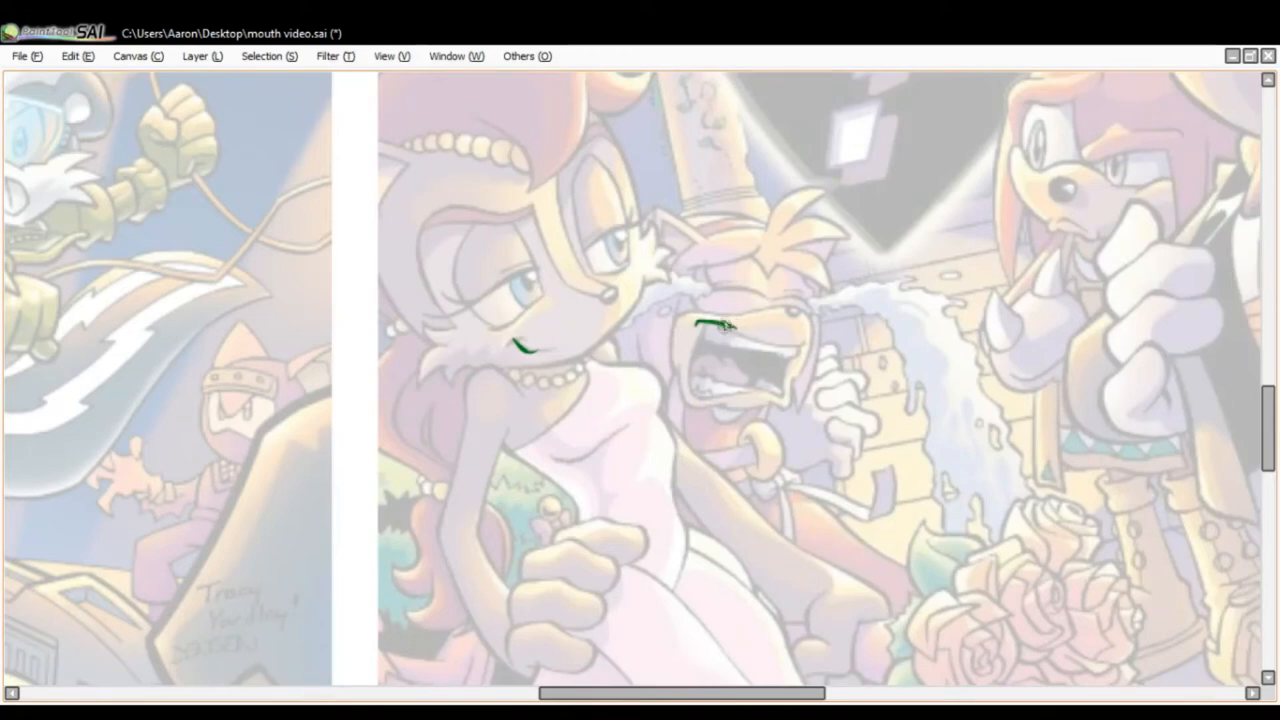
Draw green mouth lines on the crying fox and the goggled skunk.
{"action": "left_click_drag", "start_coordinate": [700, 325], "coordinate": [810, 345]}
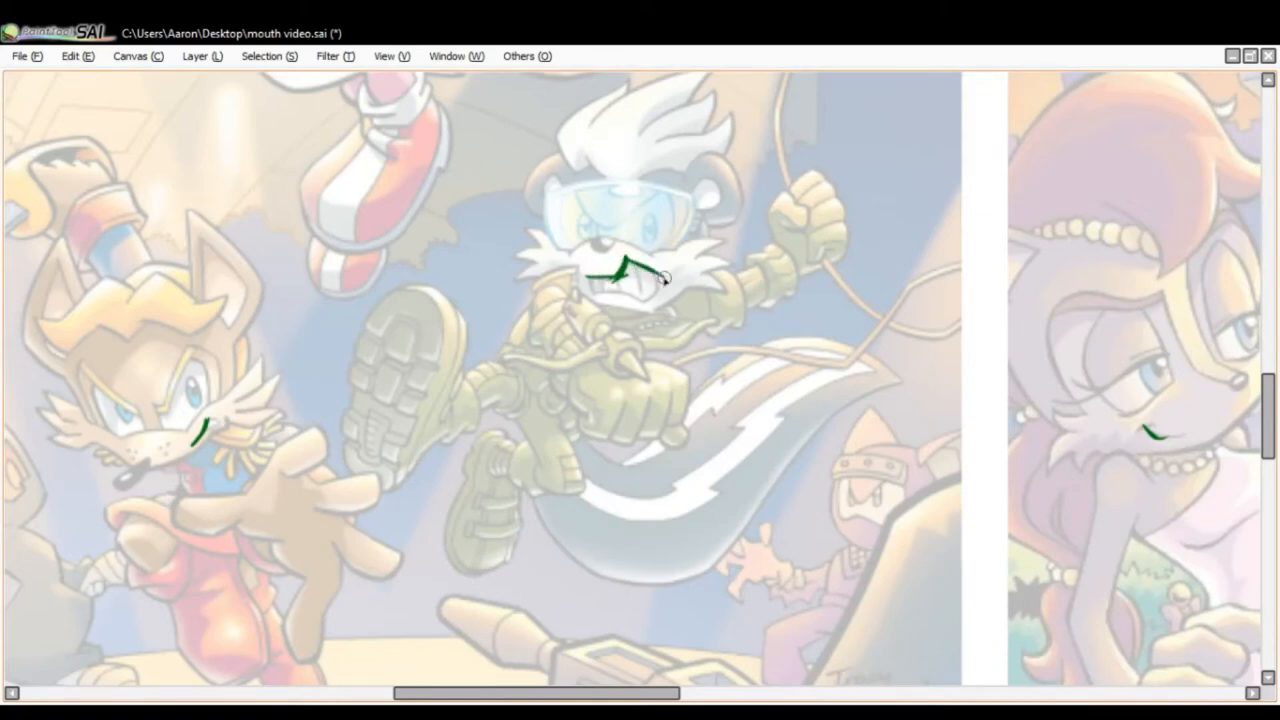
{"action": "left_click_drag", "start_coordinate": [625, 255], "coordinate": [610, 295]}
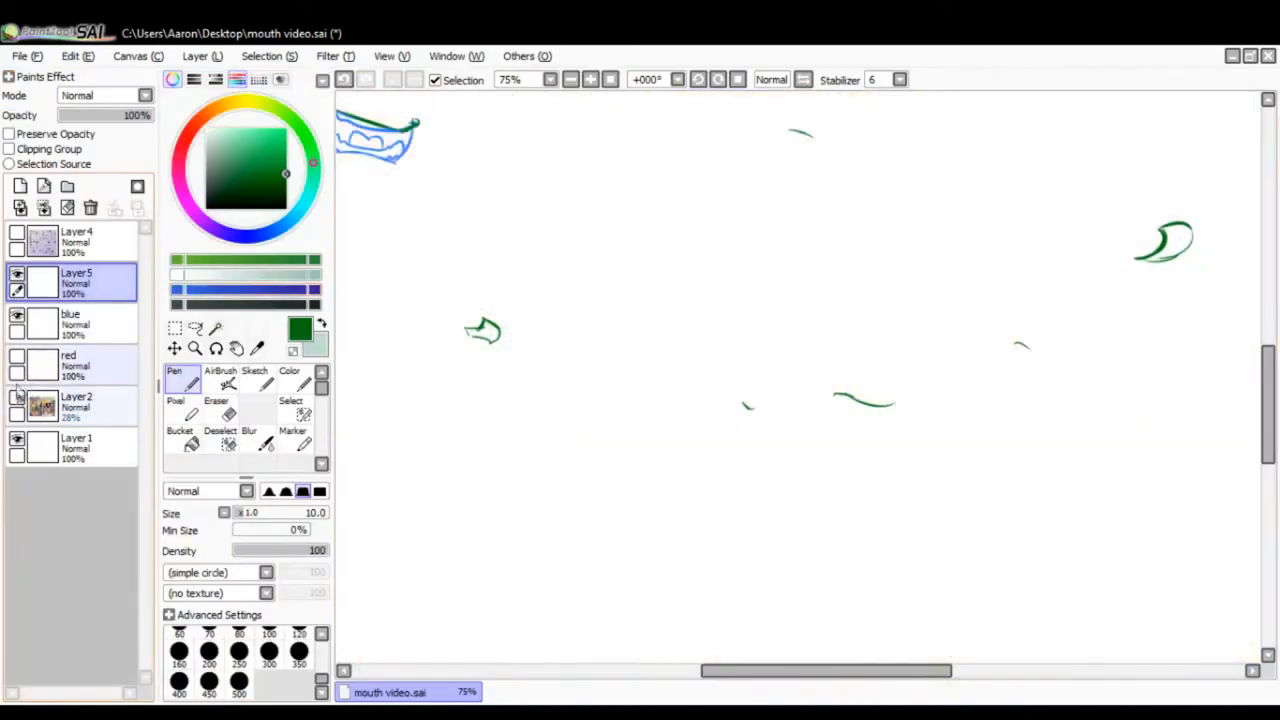
Sketch the lower curve, upper lip and curled corner of the smiling mouth.
{"action": "left_click", "coordinate": [21, 186]}
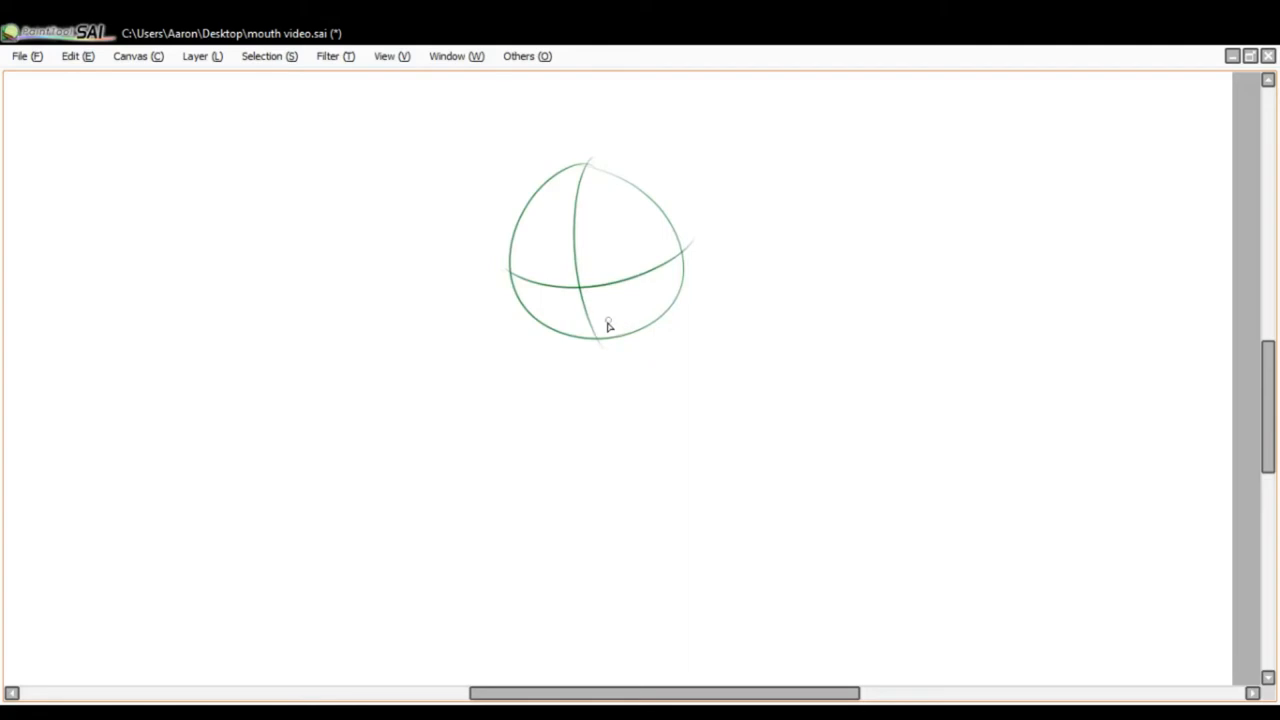
{"action": "left_click_drag", "start_coordinate": [608, 327], "coordinate": [640, 295]}
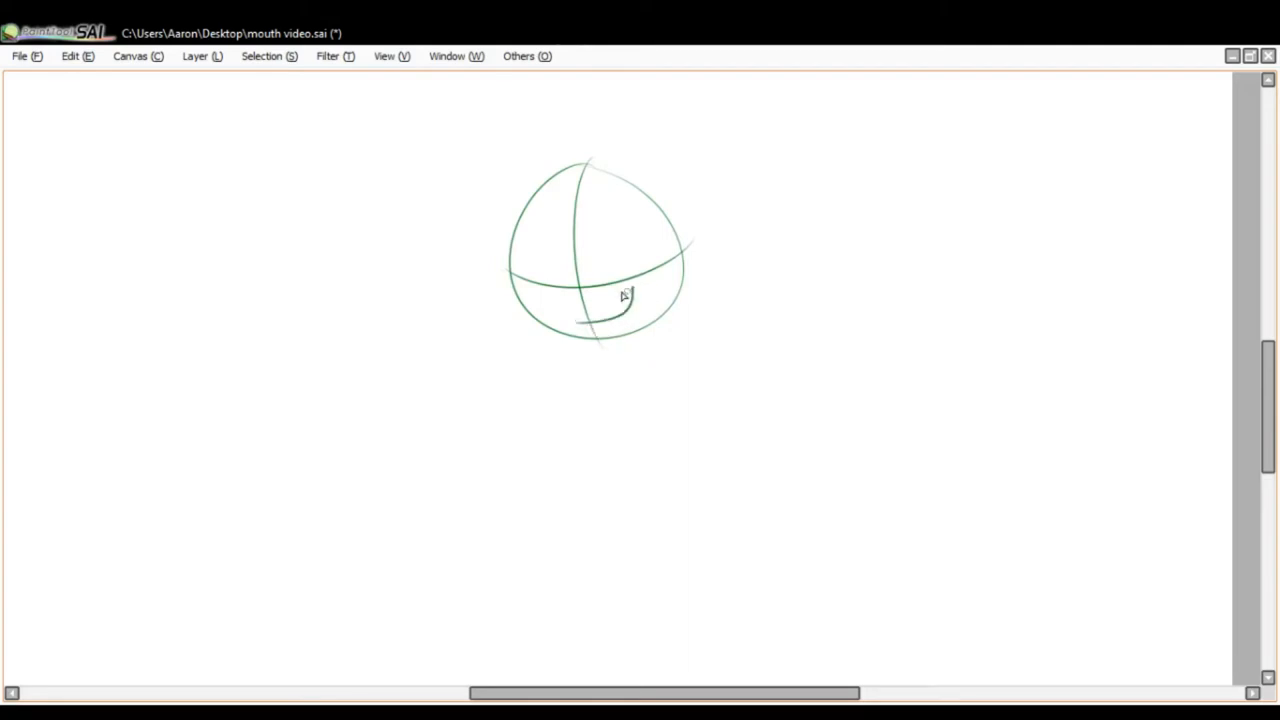
{"action": "left_click_drag", "start_coordinate": [595, 300], "coordinate": [680, 270]}
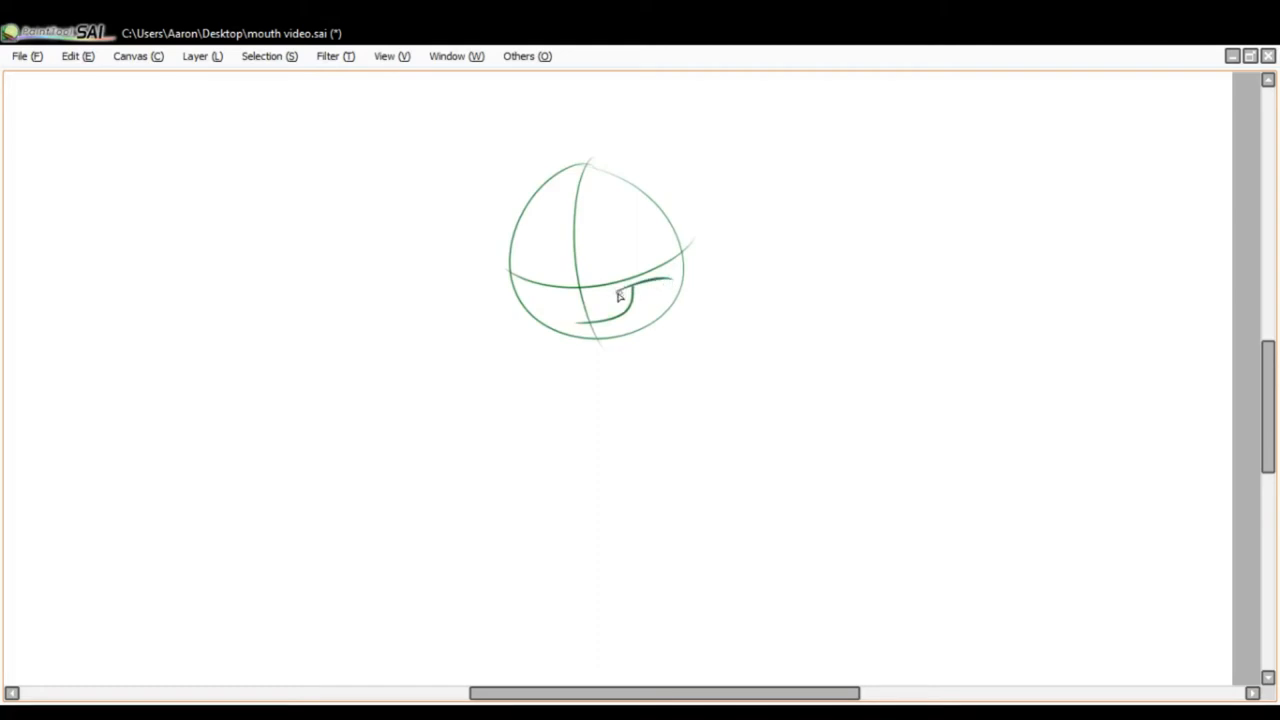
{"action": "left_click_drag", "start_coordinate": [625, 285], "coordinate": [625, 300]}
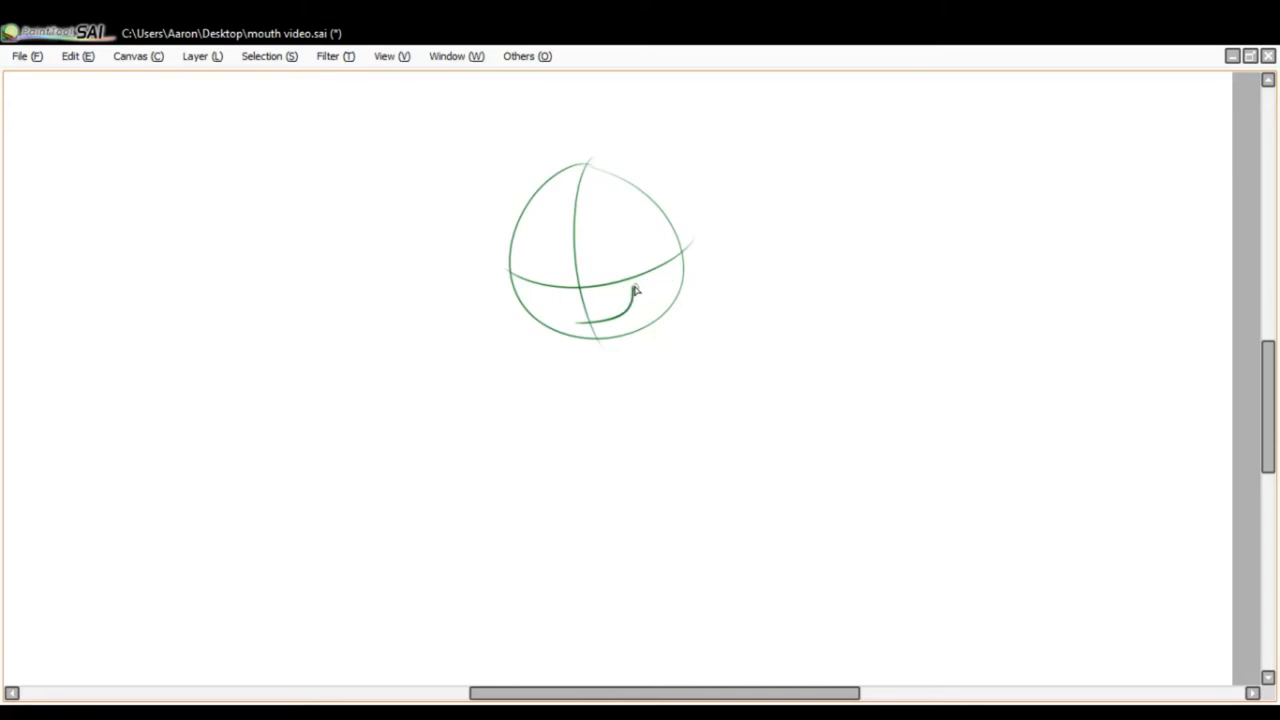
{"action": "left_click_drag", "start_coordinate": [600, 300], "coordinate": [645, 320]}
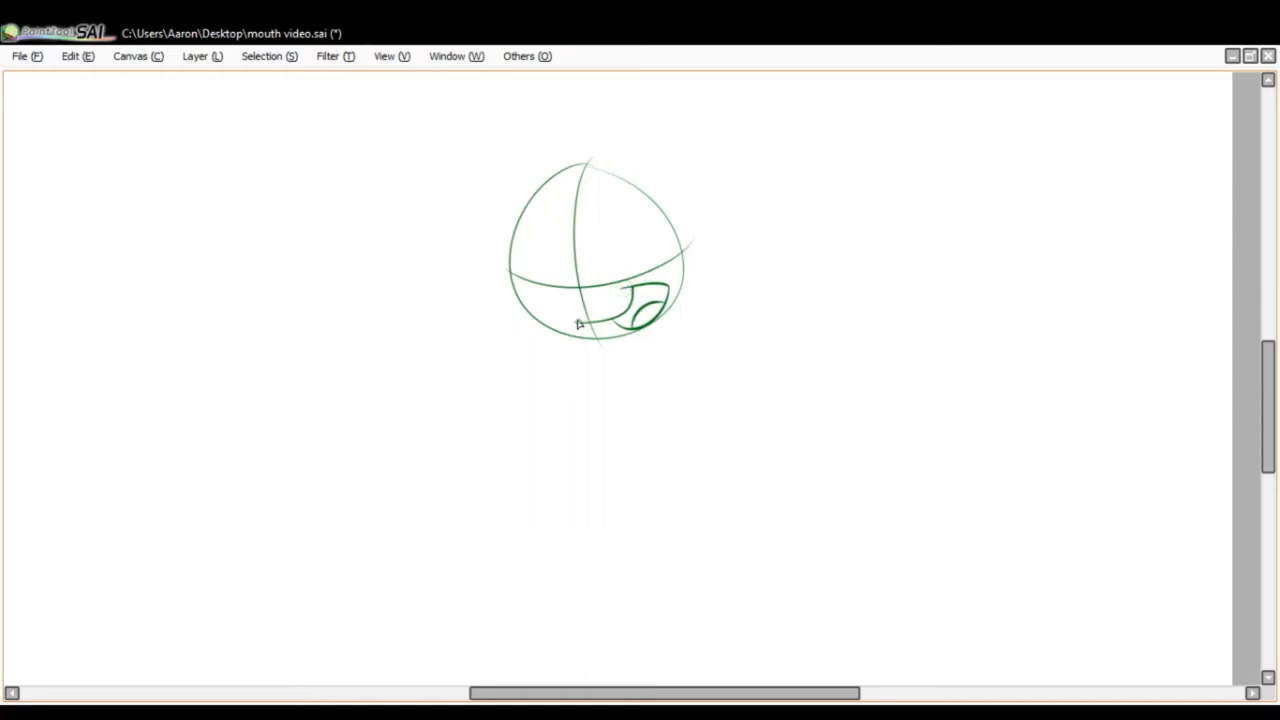
Draw a green mouth shape across the lower side of the head circle.
{"action": "left_click_drag", "start_coordinate": [580, 325], "coordinate": [635, 293]}
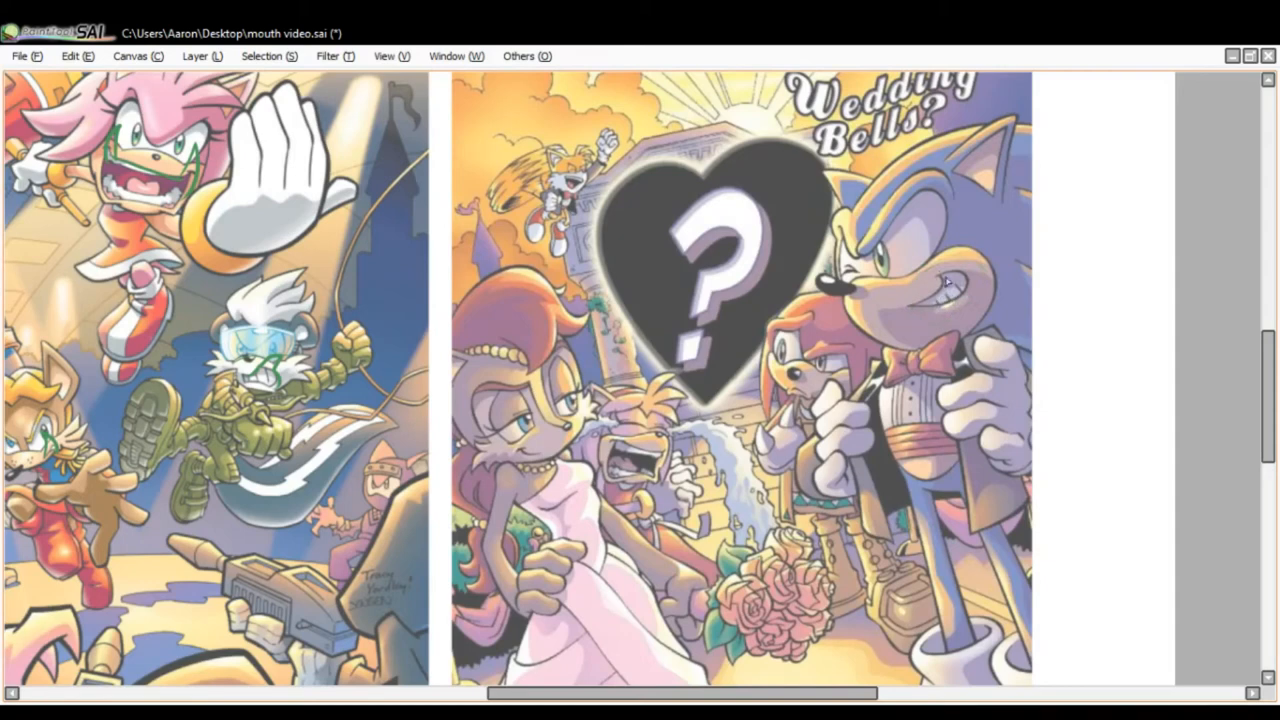
{"action": "mouse_move", "coordinate": [935, 268]}
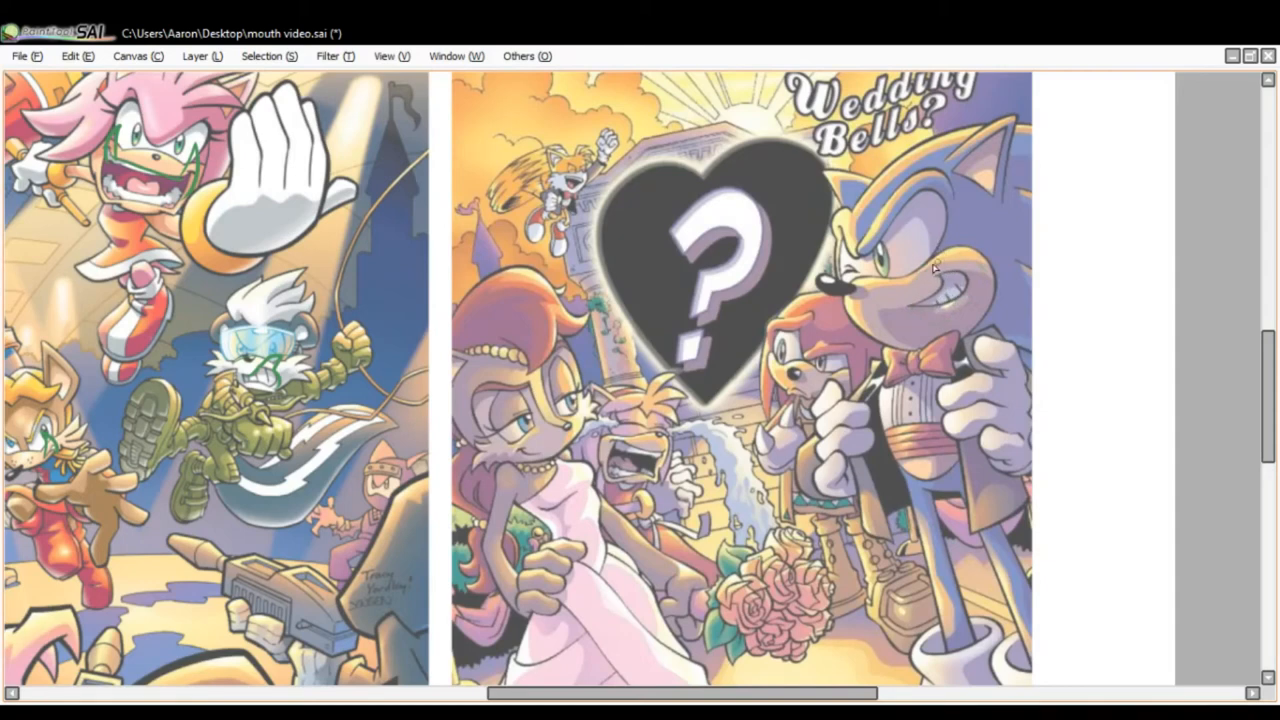
{"action": "mouse_move", "coordinate": [945, 285]}
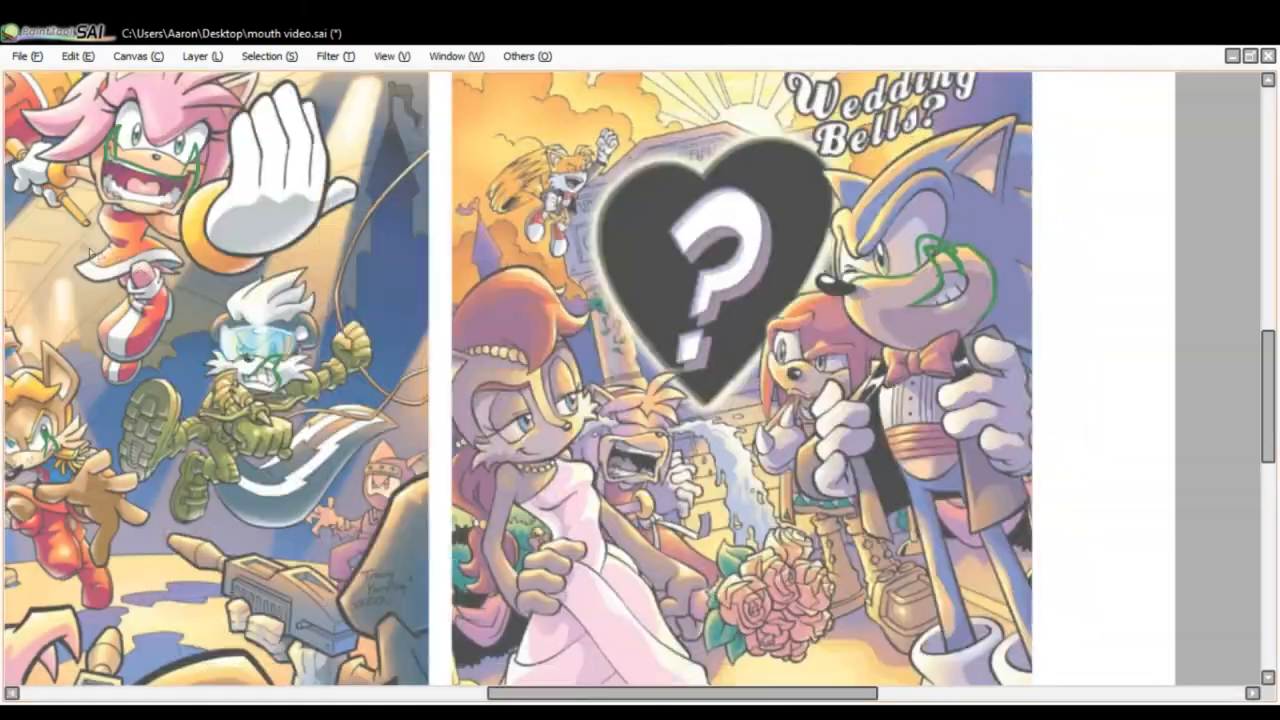
Scroll the canvas toward Sonic's grin on the Wedding Bells cover.
{"action": "scroll", "scroll_direction": "down", "scroll_amount": 3}
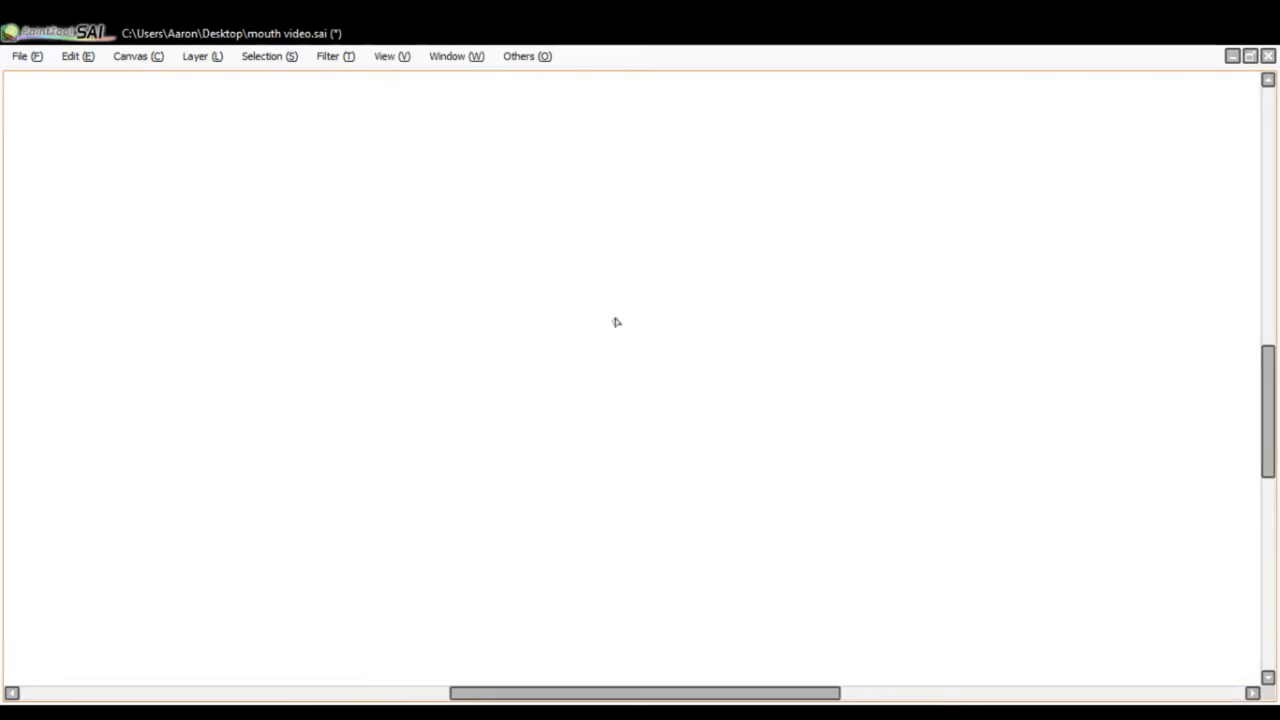
{"action": "mouse_move", "coordinate": [563, 357]}
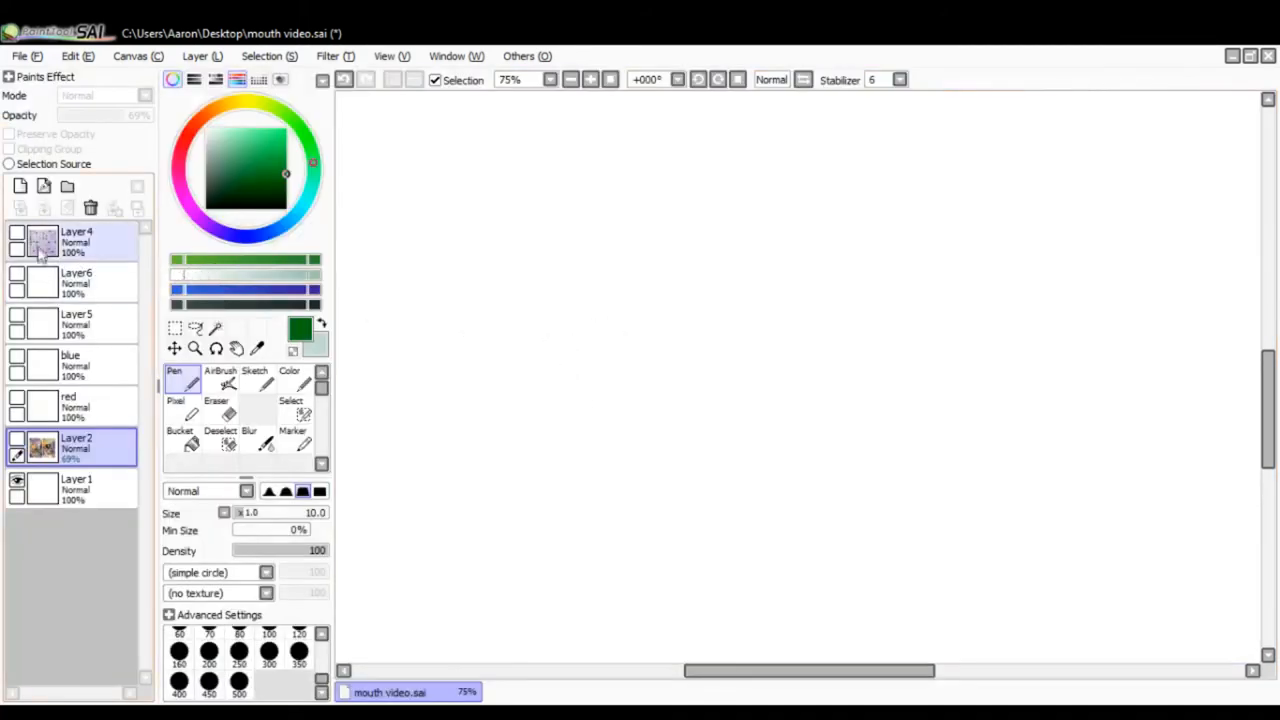
Hide the side panels so only the mouth reference sheet canvas shows.
{"action": "key", "text": "Tab"}
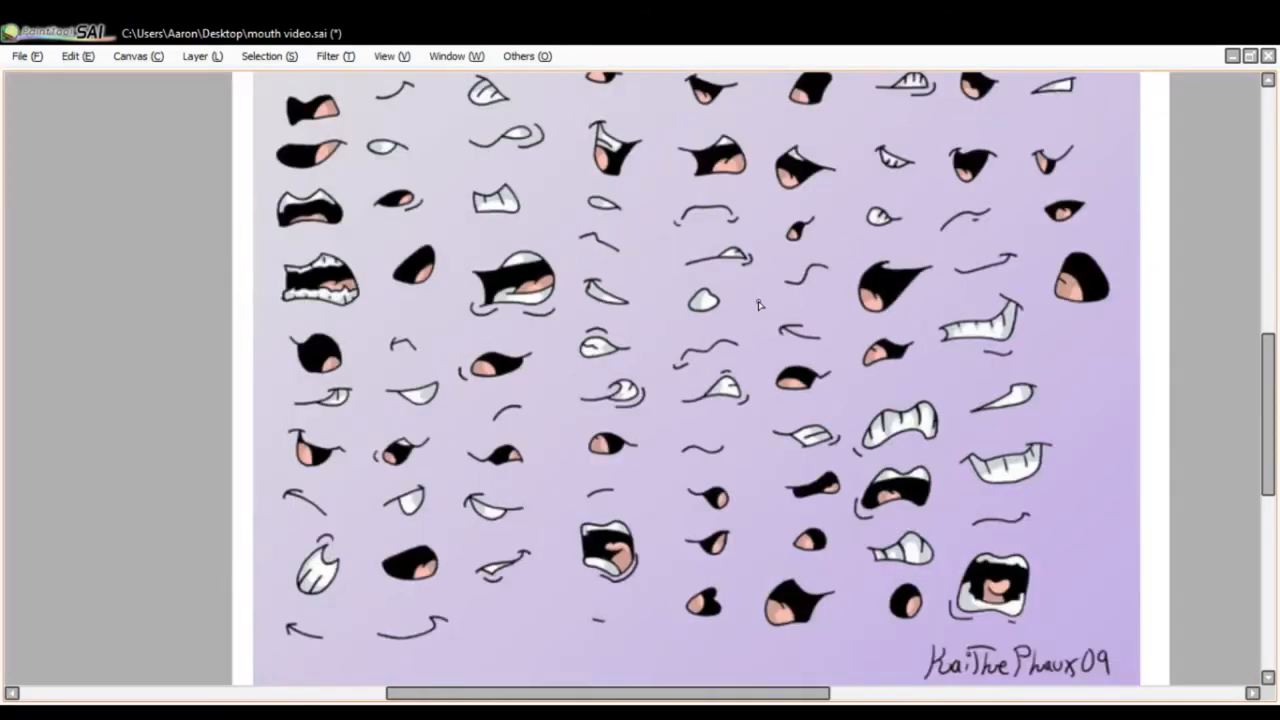
{"action": "scroll", "scroll_direction": "up", "scroll_amount": 3}
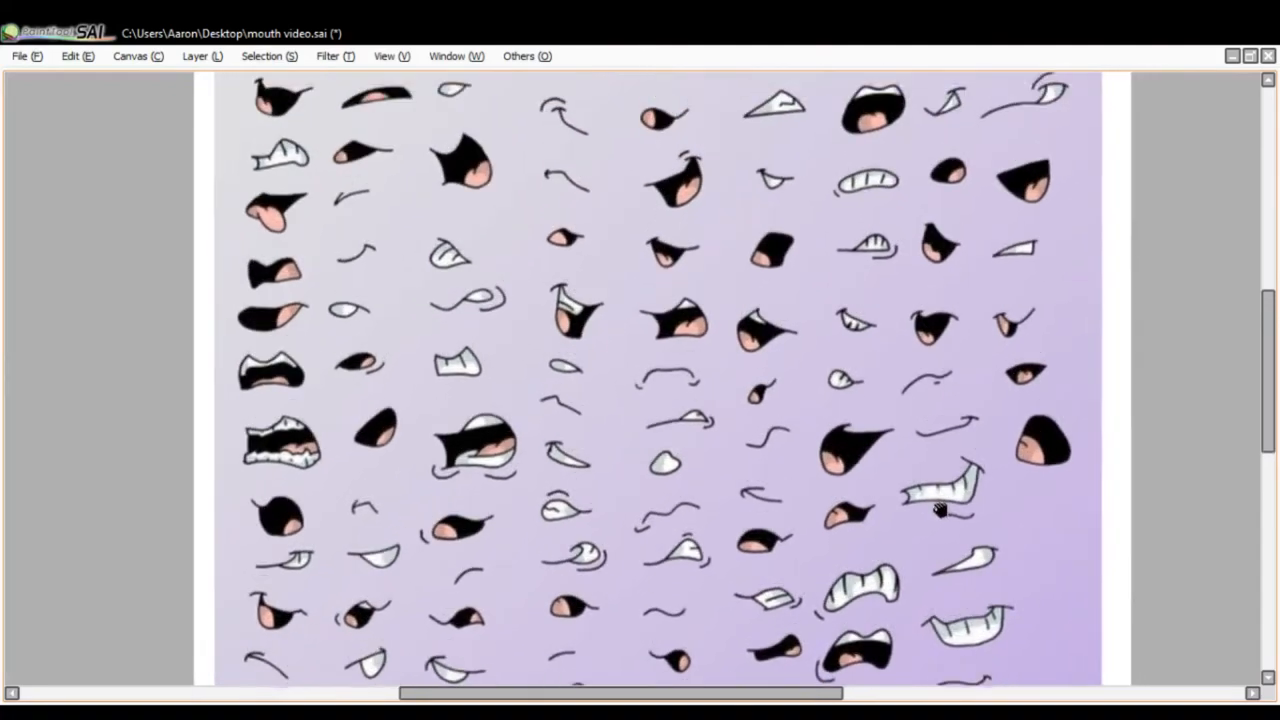
{"action": "scroll", "scroll_direction": "down", "scroll_amount": 3}
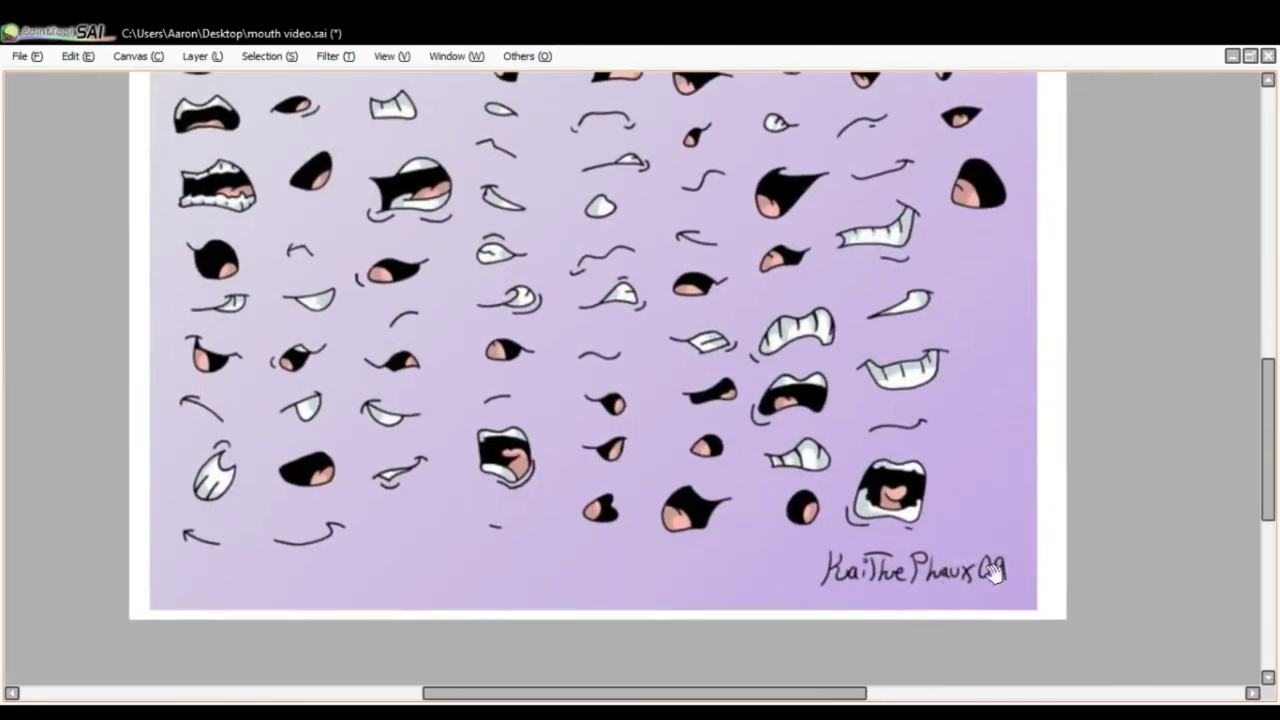
{"action": "scroll", "scroll_direction": "down", "scroll_amount": 3}
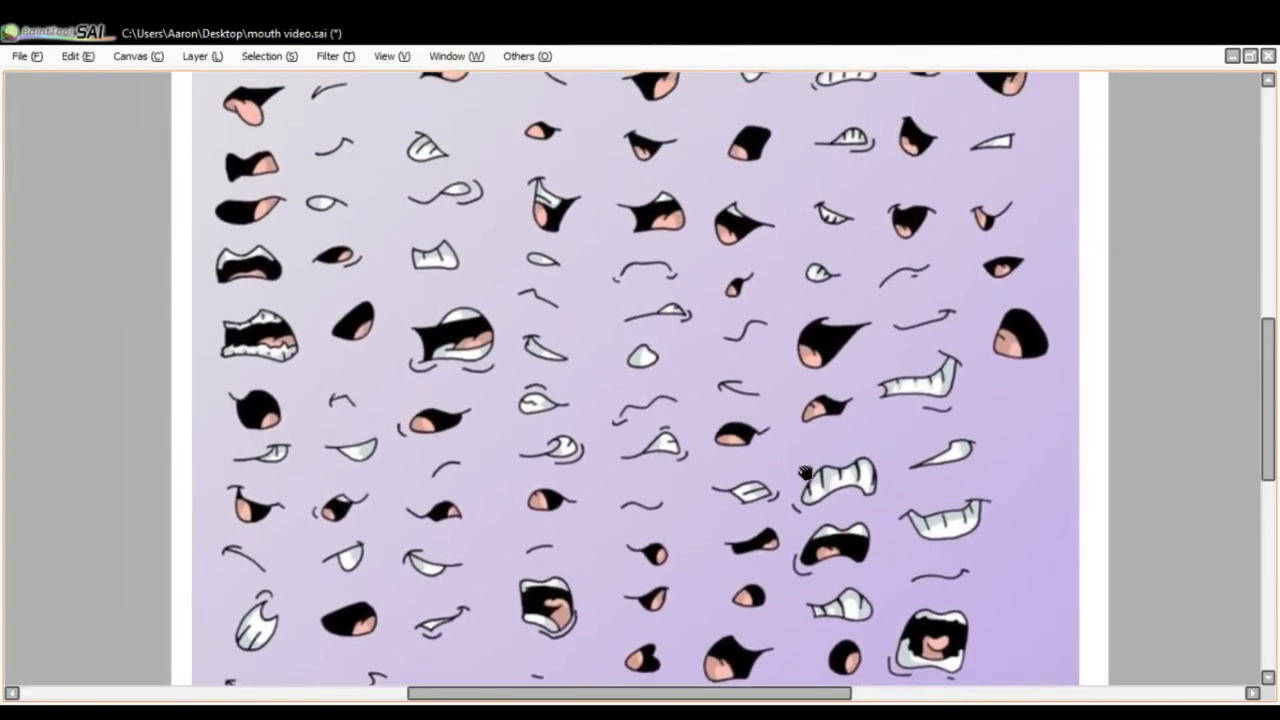
{"action": "scroll", "scroll_direction": "up", "scroll_amount": 3}
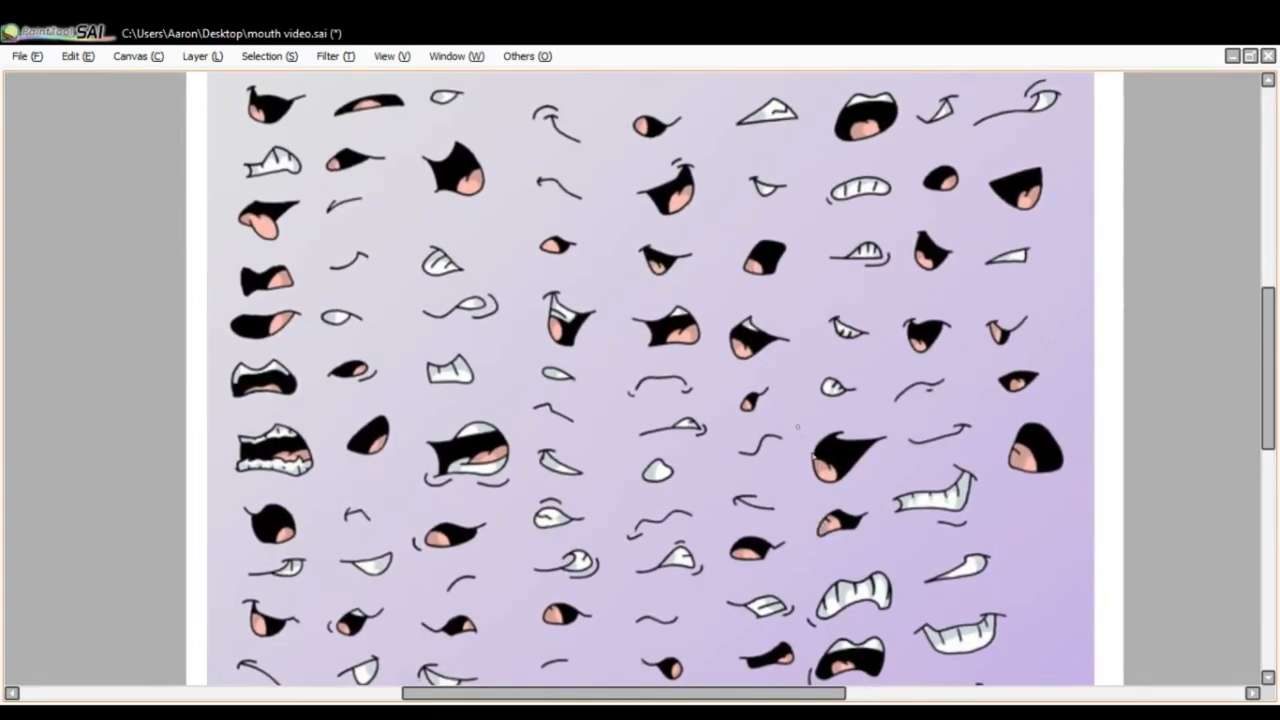
{"action": "mouse_move", "coordinate": [848, 422]}
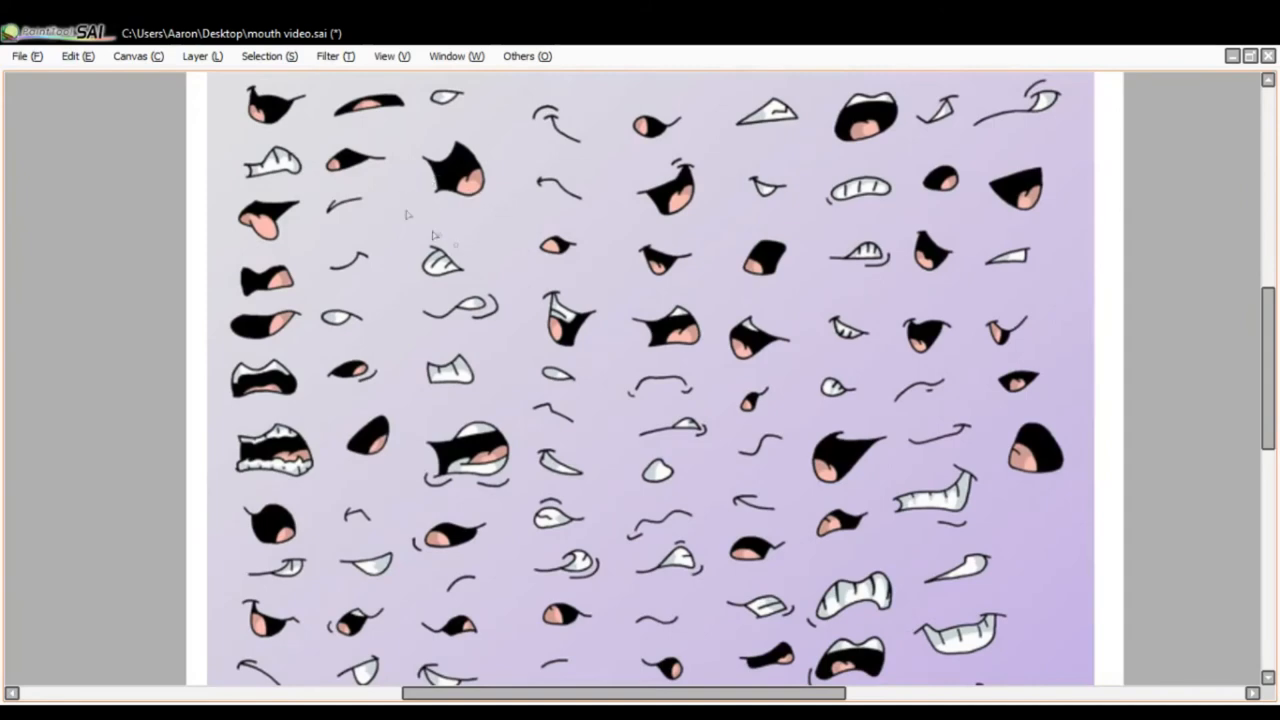
Trace a mouth outline in red, then scroll down to more mouths on the sheet.
{"action": "left_click_drag", "start_coordinate": [248, 175], "coordinate": [280, 150]}
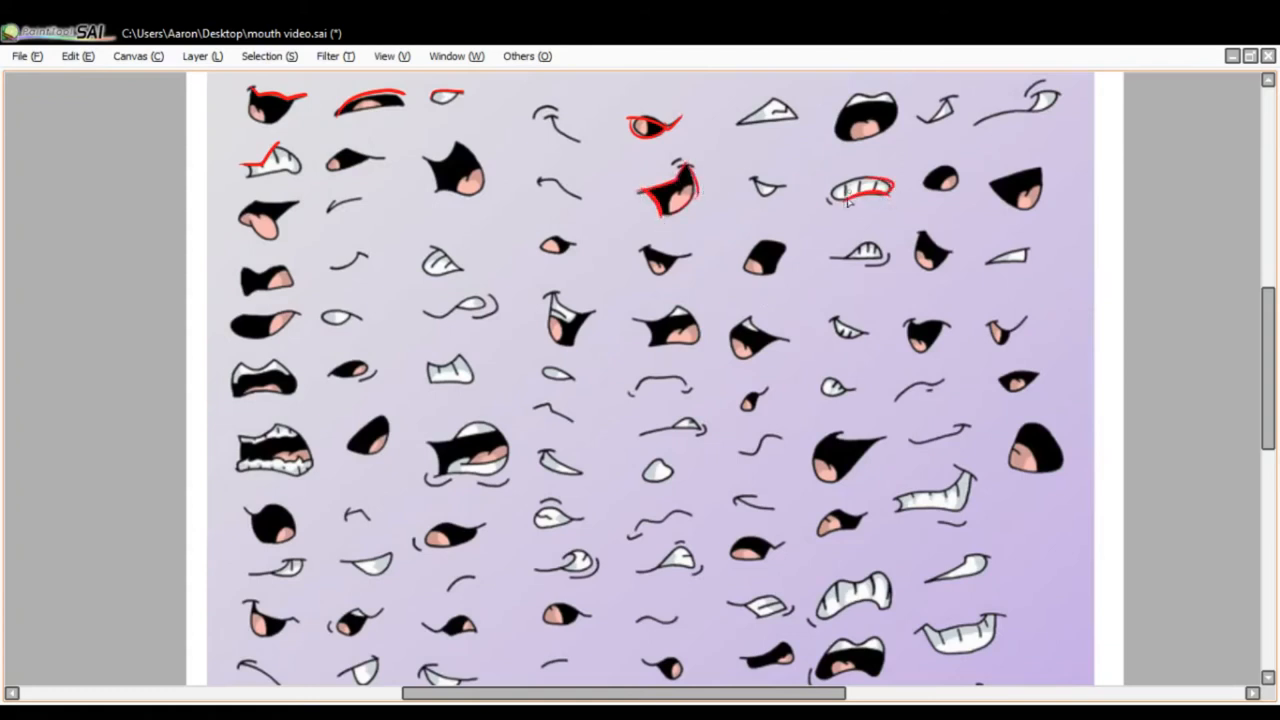
{"action": "scroll", "scroll_direction": "down", "scroll_amount": 3}
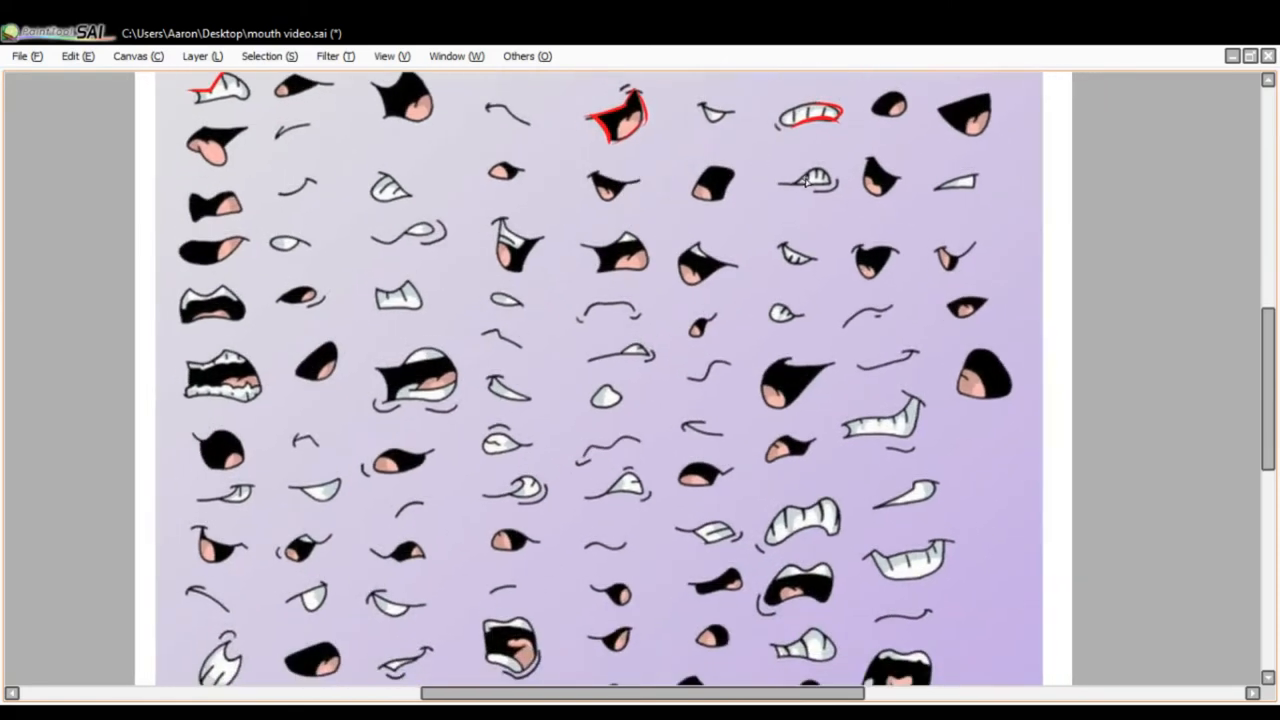
{"action": "mouse_move", "coordinate": [825, 298]}
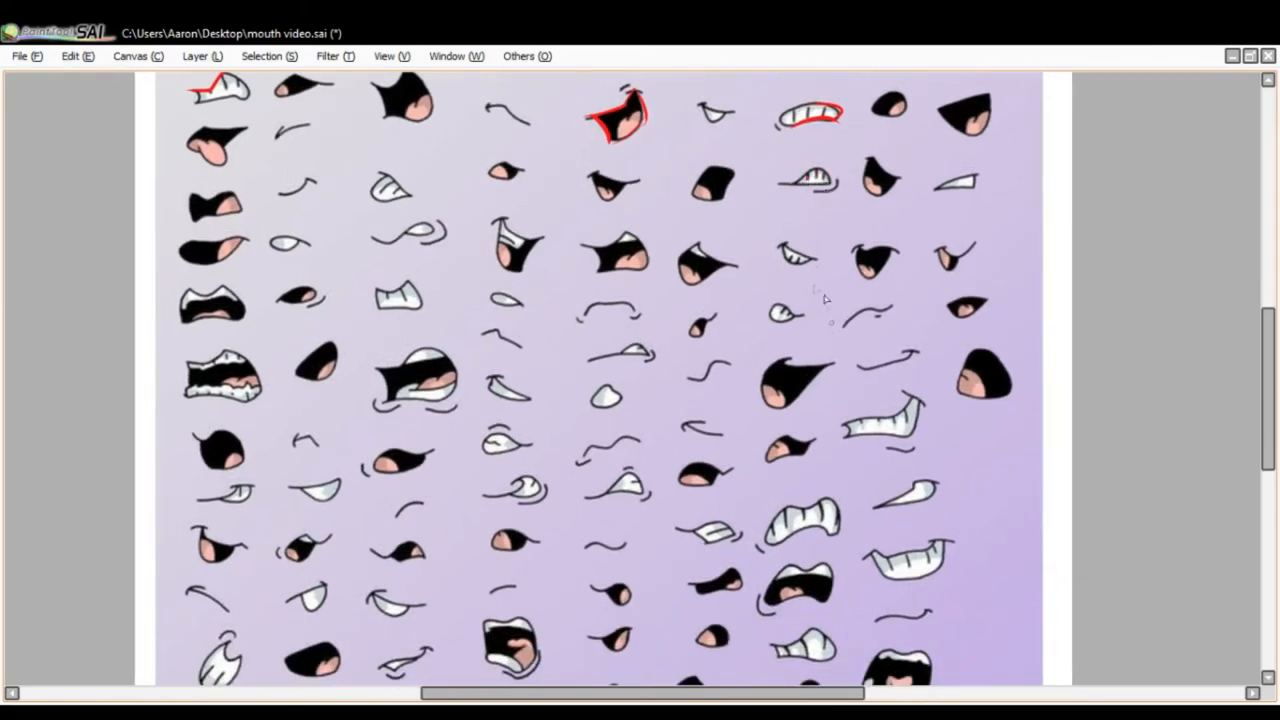
{"action": "scroll", "scroll_direction": "down", "scroll_amount": 3}
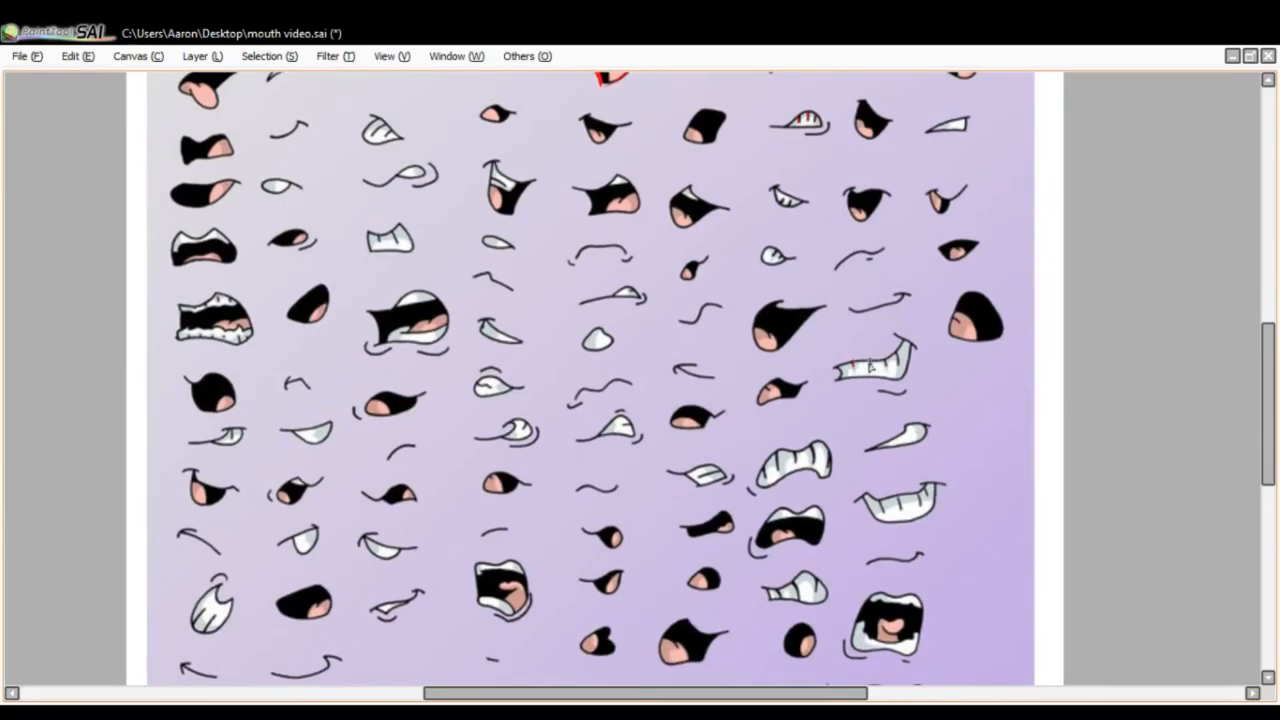
{"action": "scroll", "scroll_direction": "down", "scroll_amount": 3}
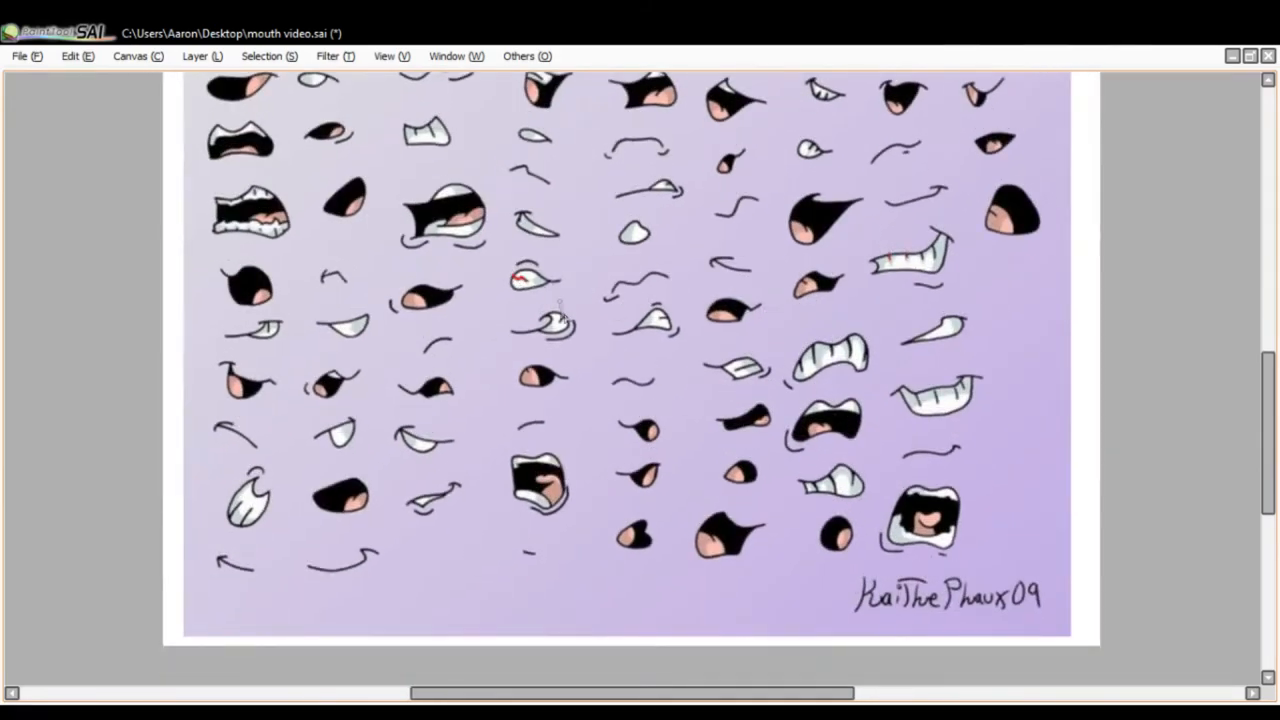
{"action": "scroll", "scroll_direction": "down", "scroll_amount": 3}
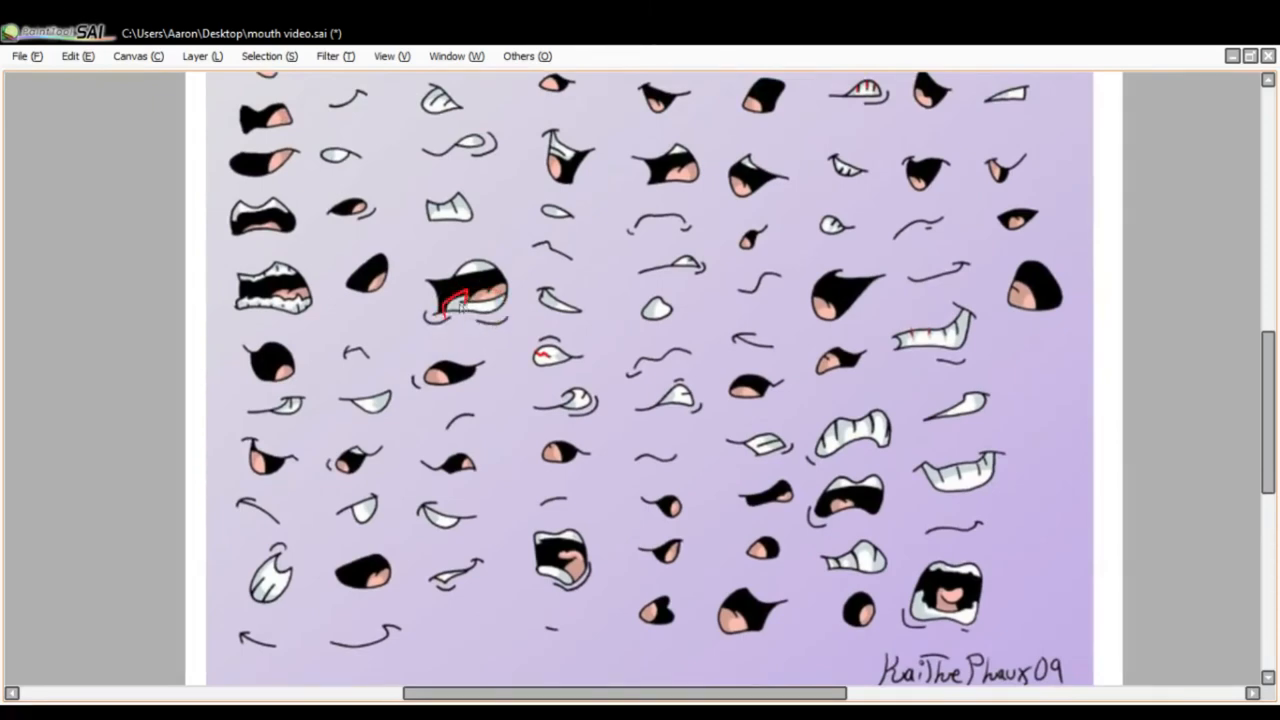
Loop loose red strokes around the big toothy open mouth.
{"action": "left_click_drag", "start_coordinate": [445, 305], "coordinate": [505, 305]}
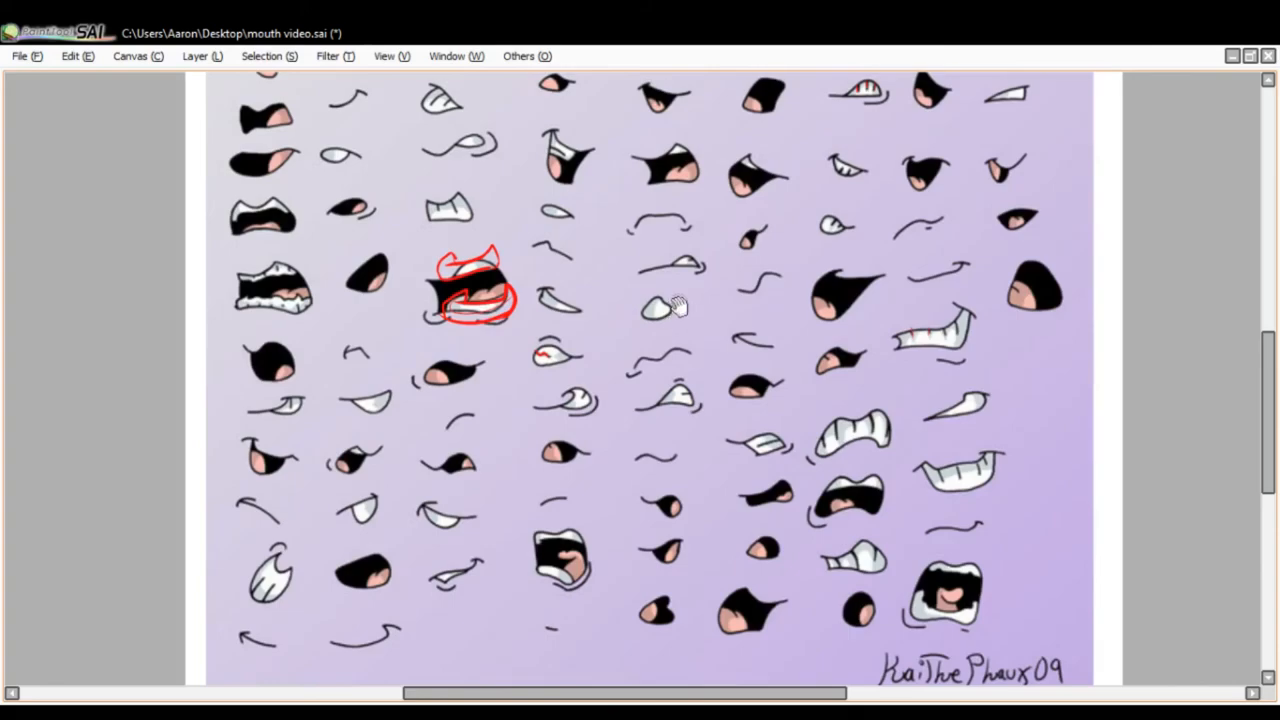
{"action": "scroll", "scroll_direction": "up", "scroll_amount": 3}
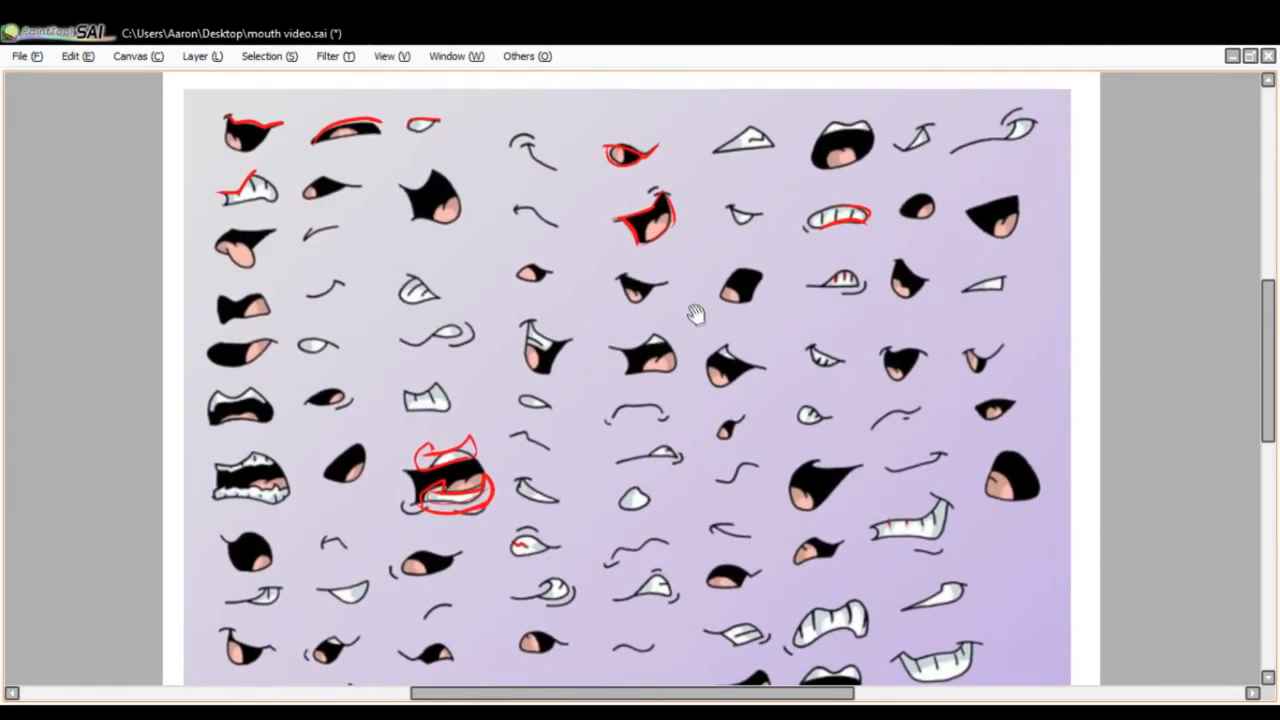
{"action": "scroll", "scroll_direction": "down", "scroll_amount": 3}
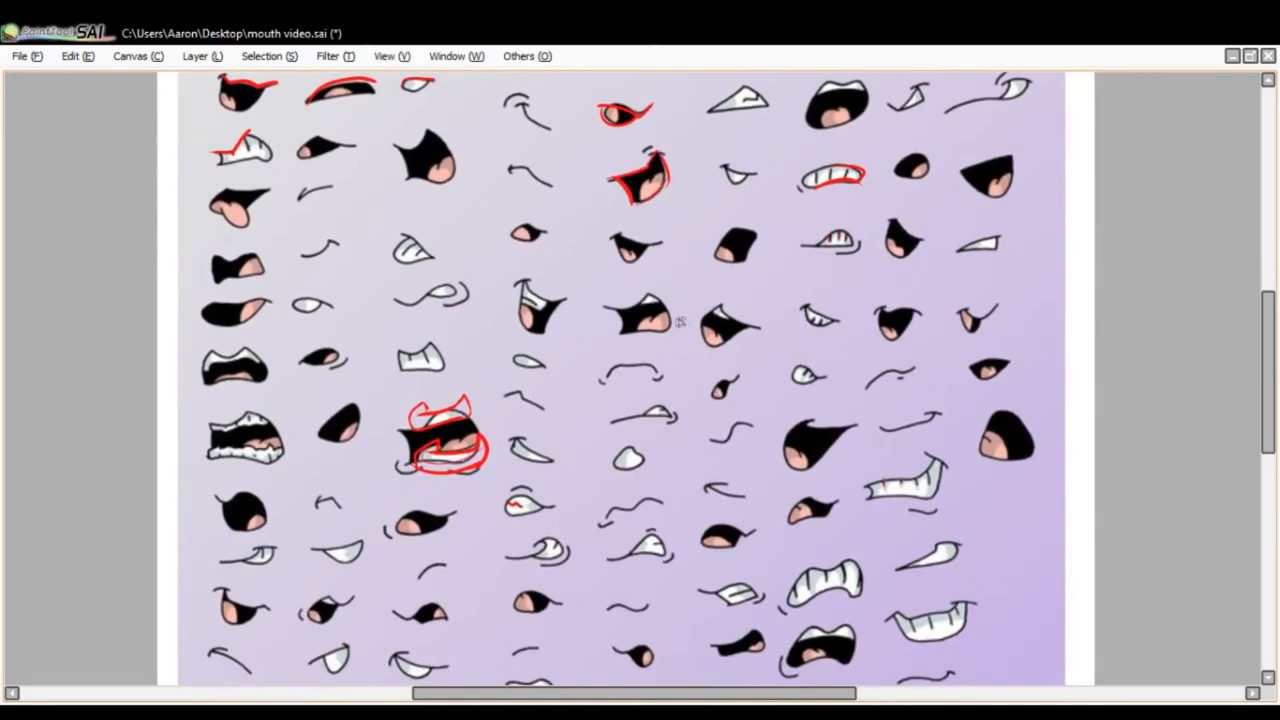
{"action": "mouse_move", "coordinate": [550, 342]}
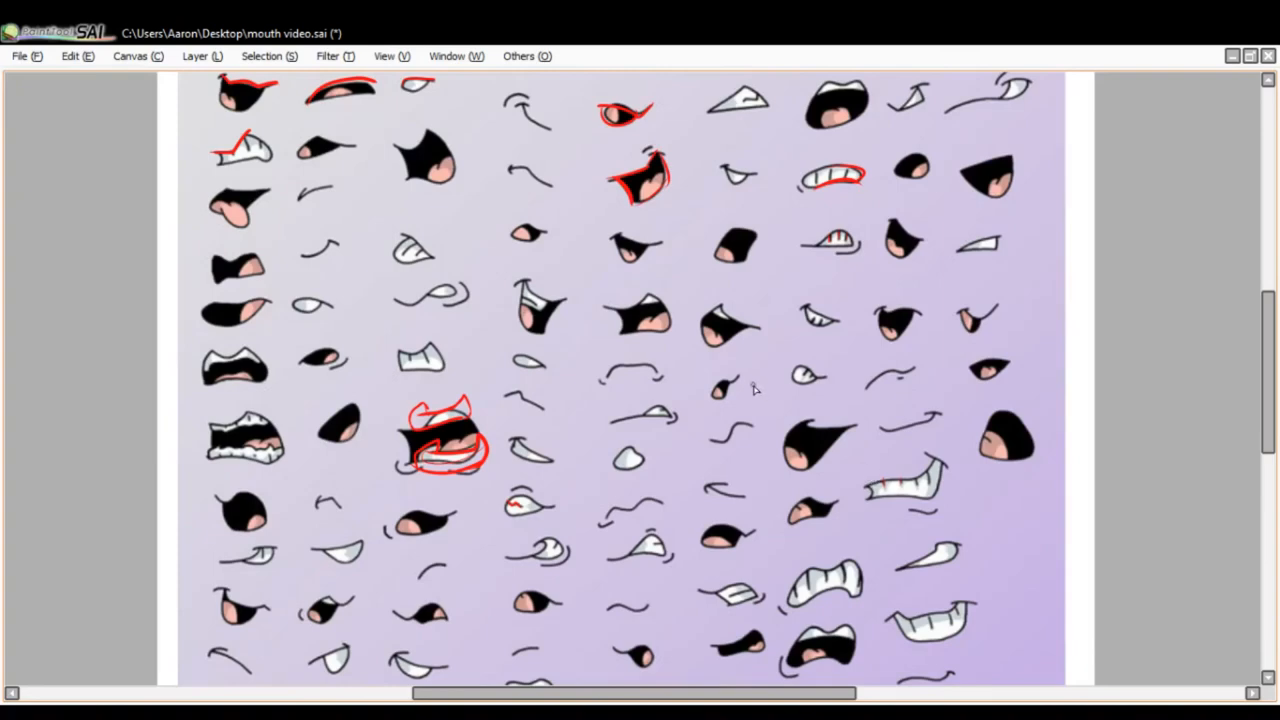
{"action": "scroll", "scroll_direction": "down", "scroll_amount": 3}
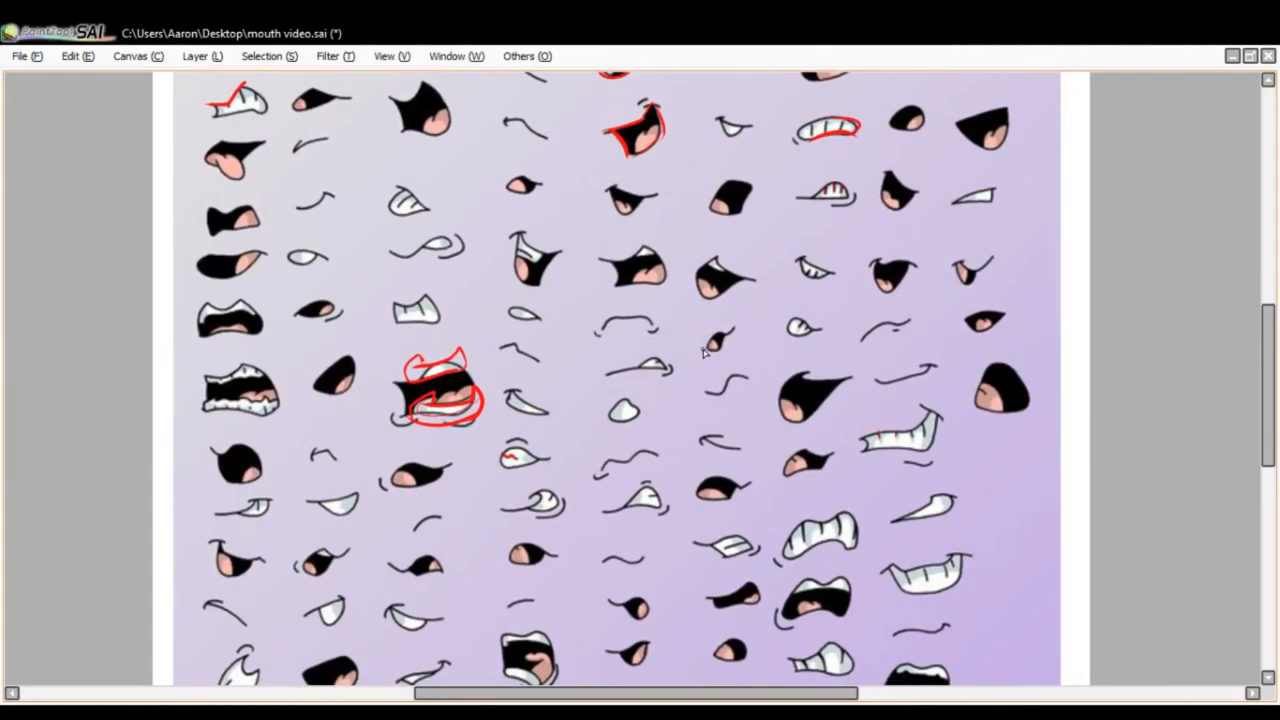
{"action": "mouse_move", "coordinate": [706, 322]}
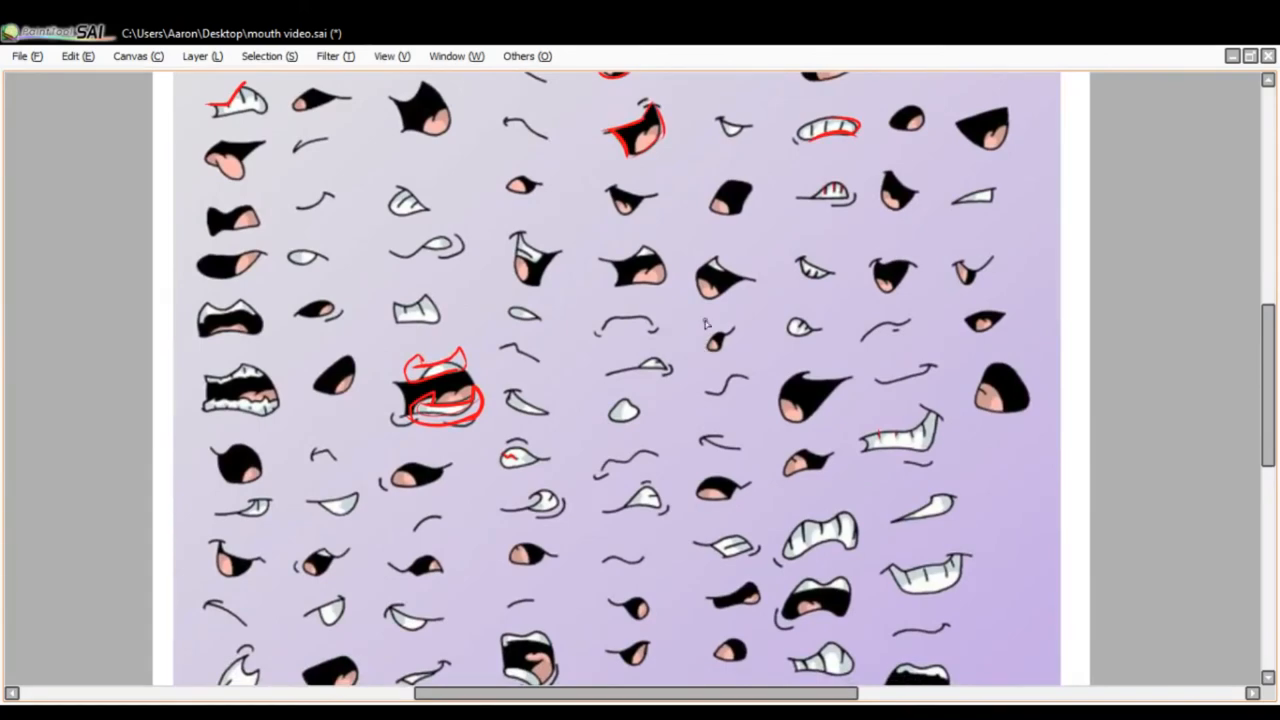